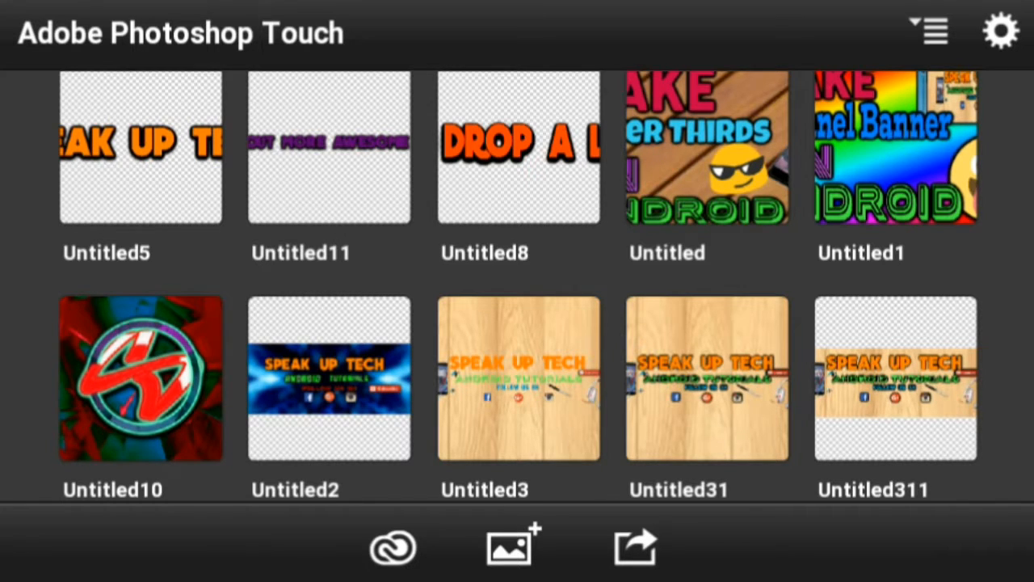
# Create a new blank document with a custom 500 x 500 pixel canvas
pyautogui.click(509, 547)
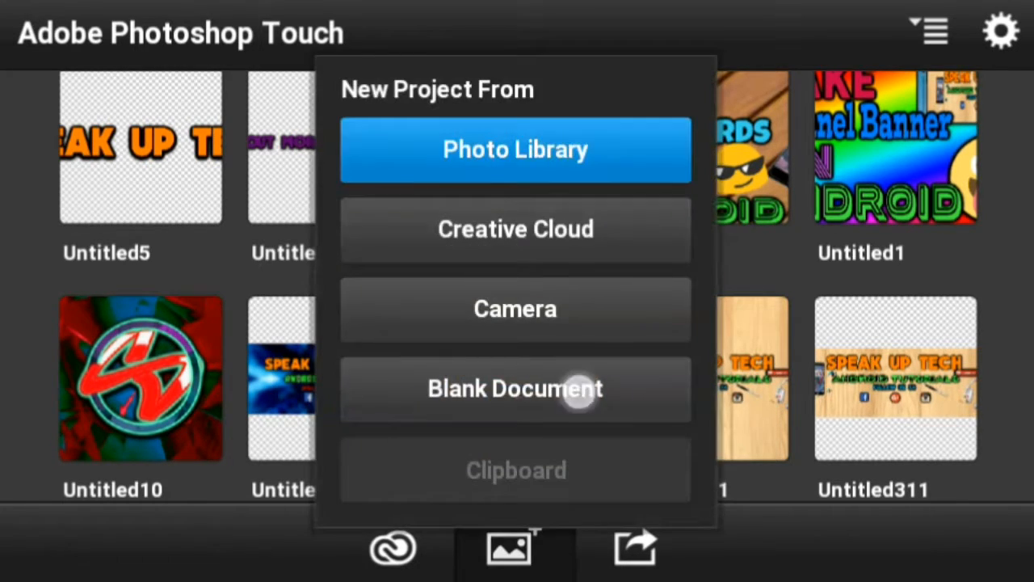
pyautogui.click(514, 388)
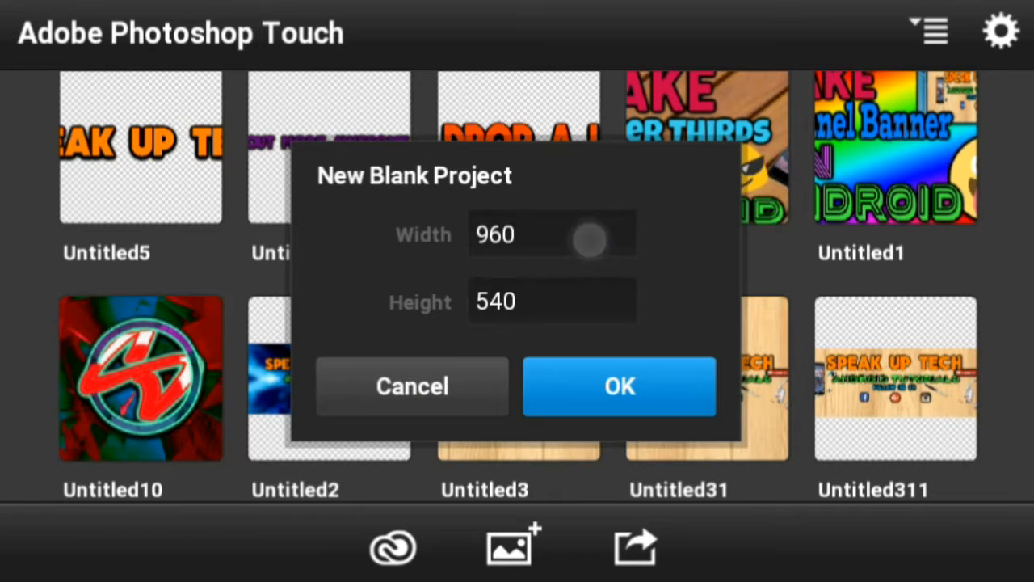
pyautogui.click(552, 233)
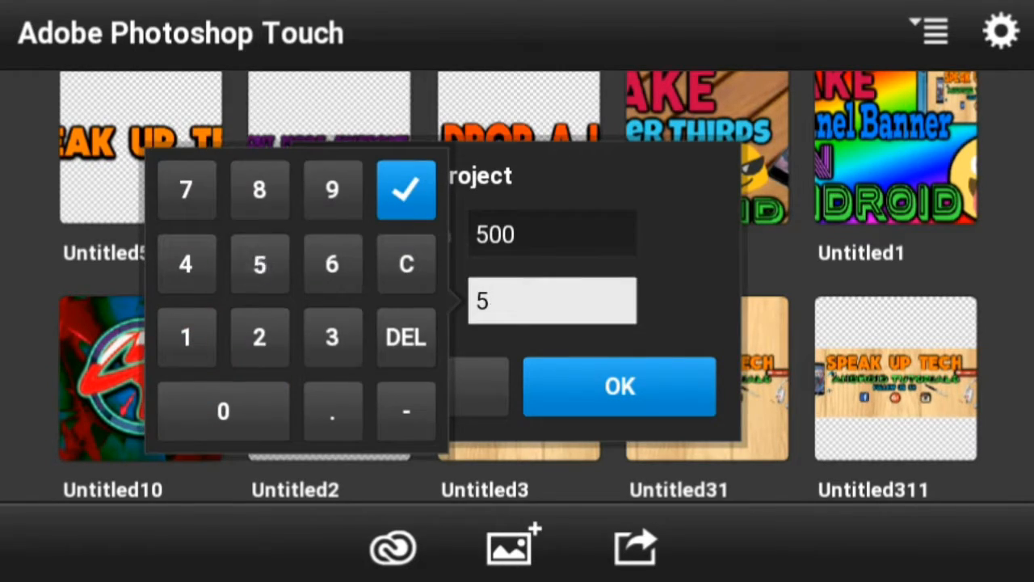
pyautogui.click(620, 386)
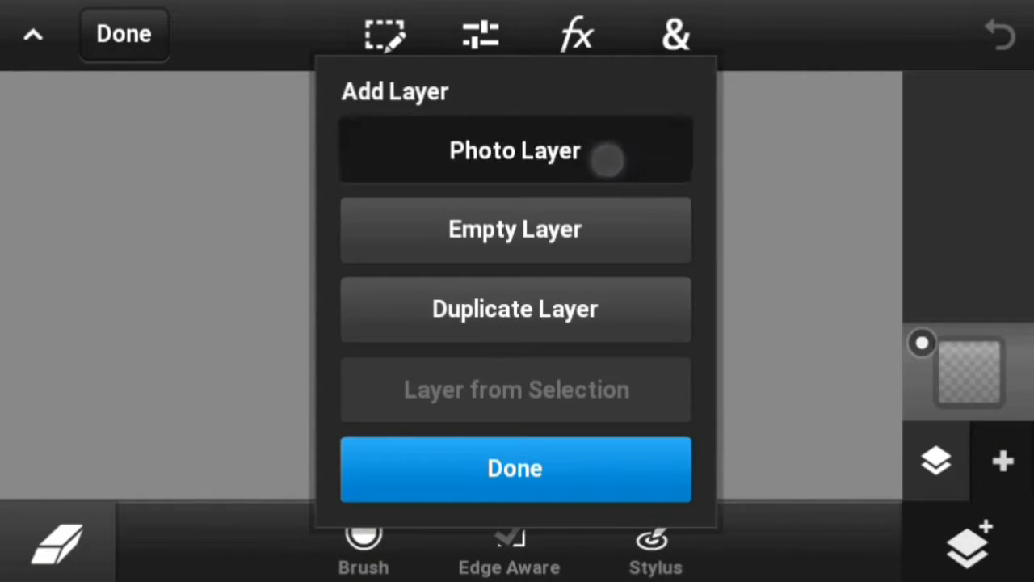
# Add a photo layer using the colorful polygon image from the gallery
pyautogui.click(514, 469)
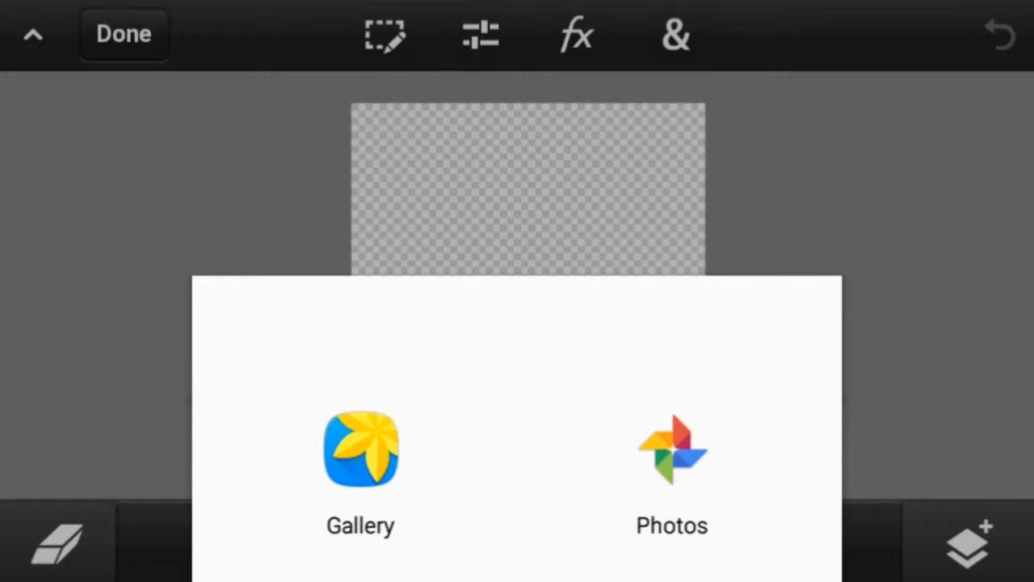
pyautogui.click(360, 449)
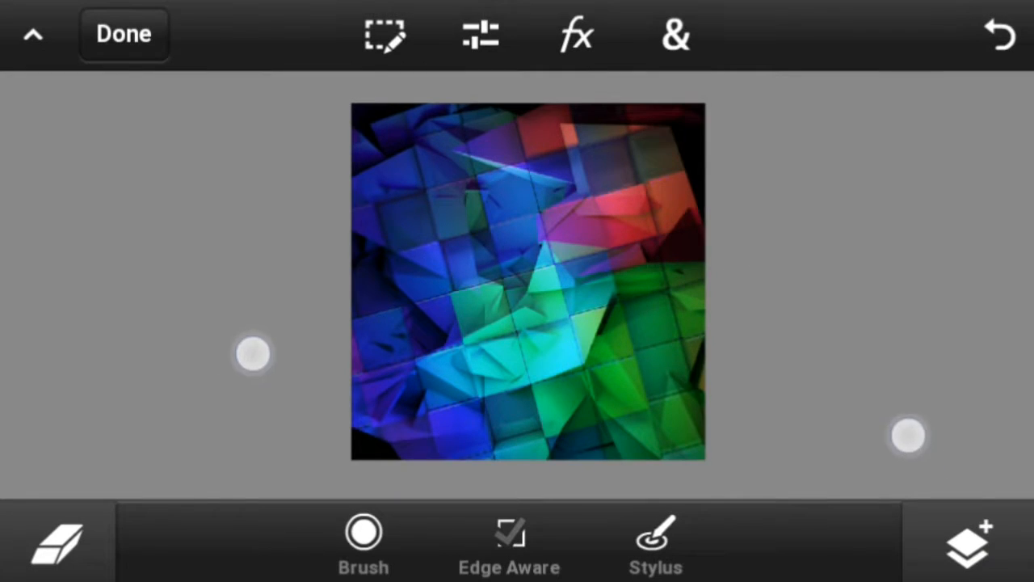
# Add a text layer containing the single letter K
pyautogui.click(676, 36)
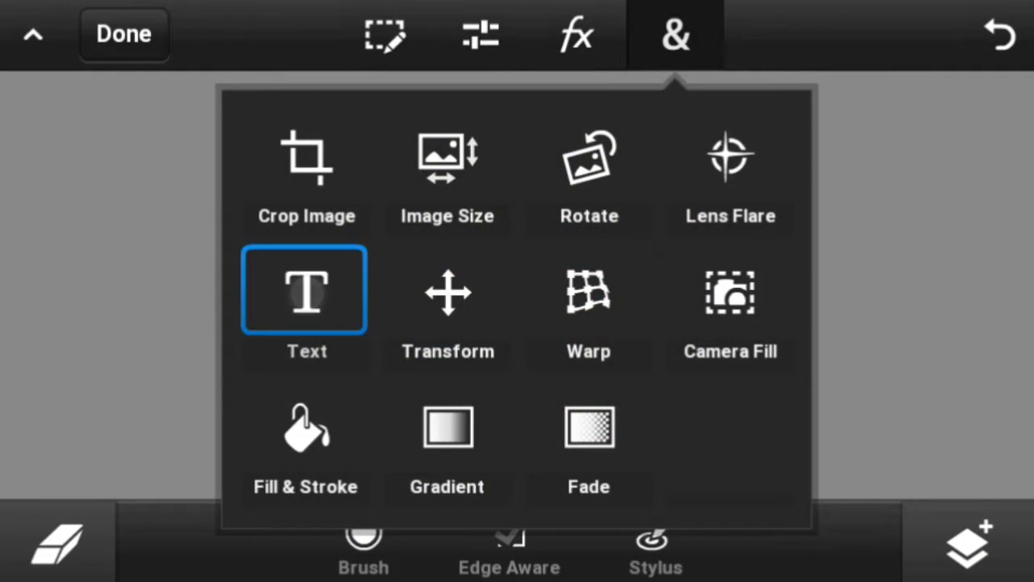
pyautogui.click(307, 291)
pyautogui.write('K')
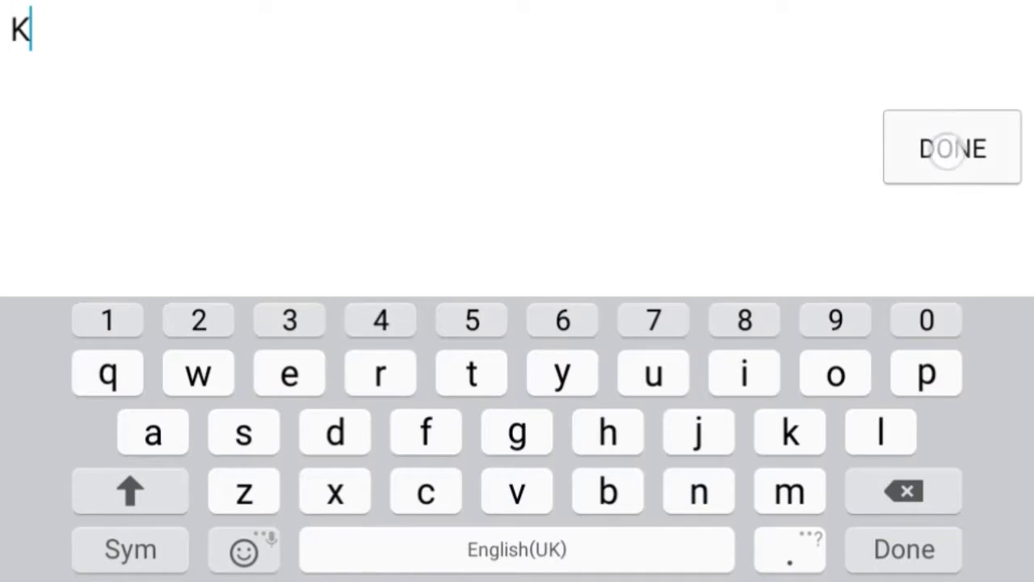
pyautogui.click(952, 149)
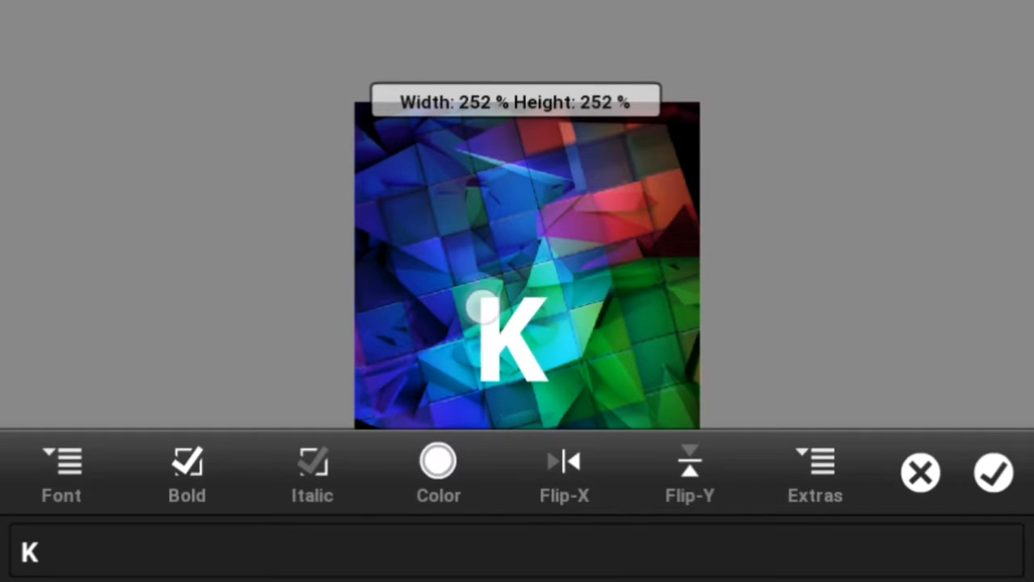
# Scale and centre the white K to fill most of the canvas and commit it
pyautogui.moveTo(492, 305); pyautogui.dragTo(359, 184)
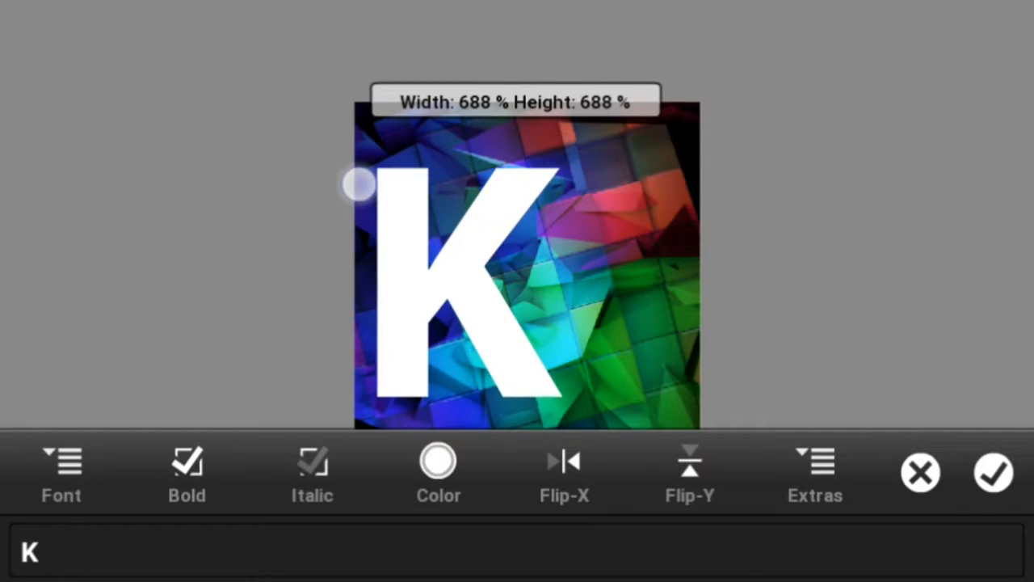
pyautogui.moveTo(355, 184); pyautogui.dragTo(517, 288)
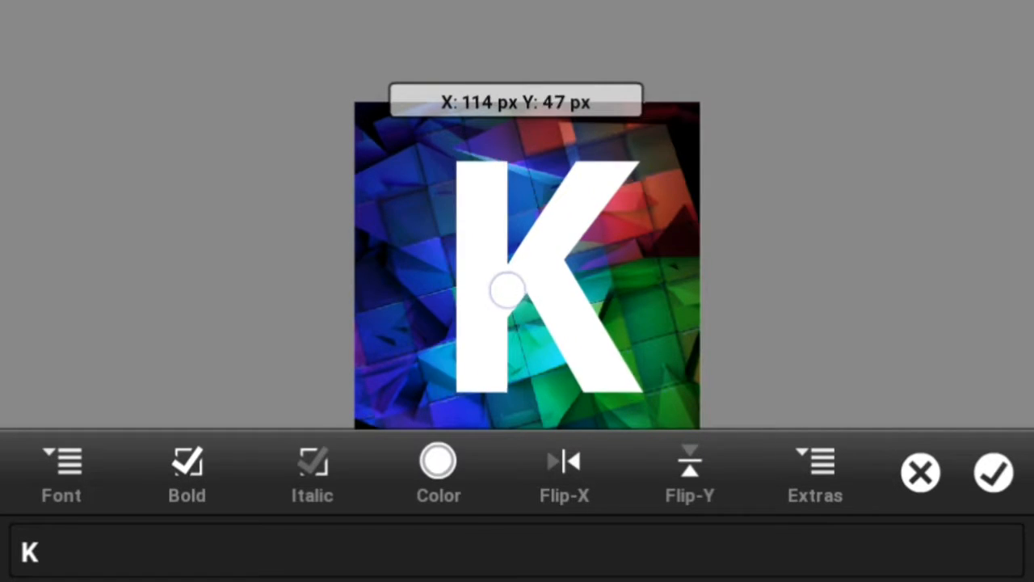
pyautogui.moveTo(504, 283); pyautogui.dragTo(610, 404)
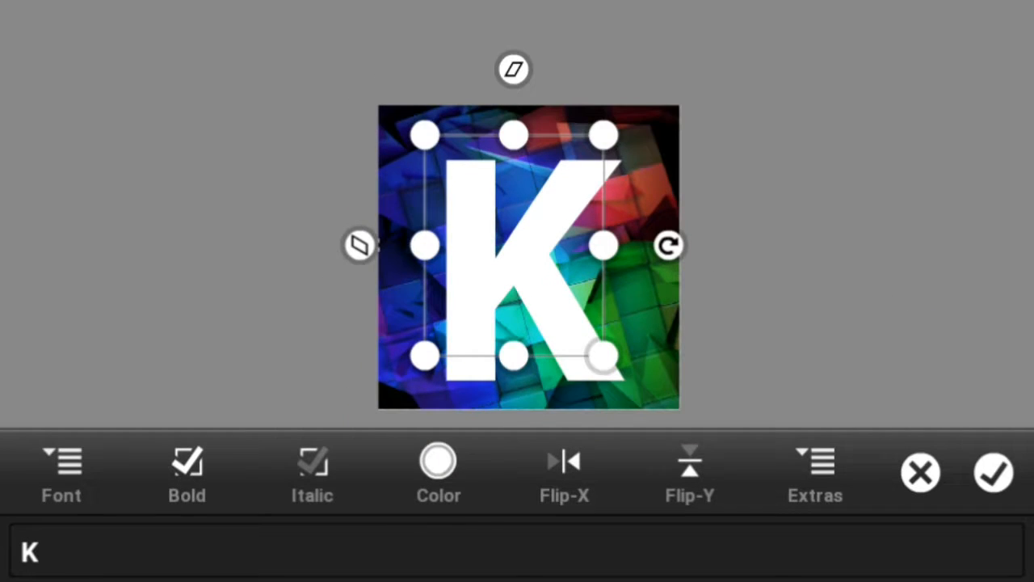
pyautogui.moveTo(513, 355); pyautogui.dragTo(517, 340)
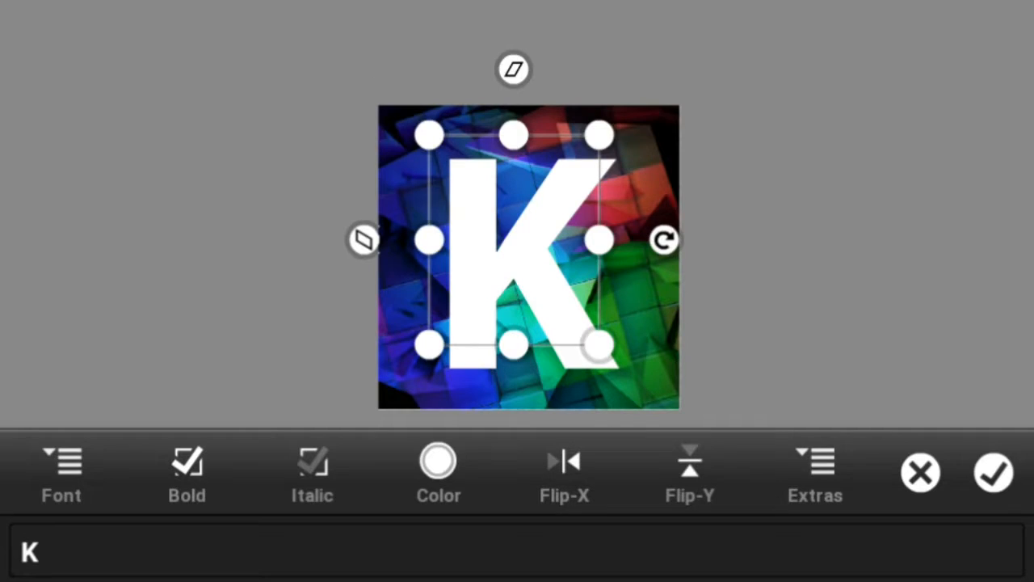
pyautogui.click(992, 472)
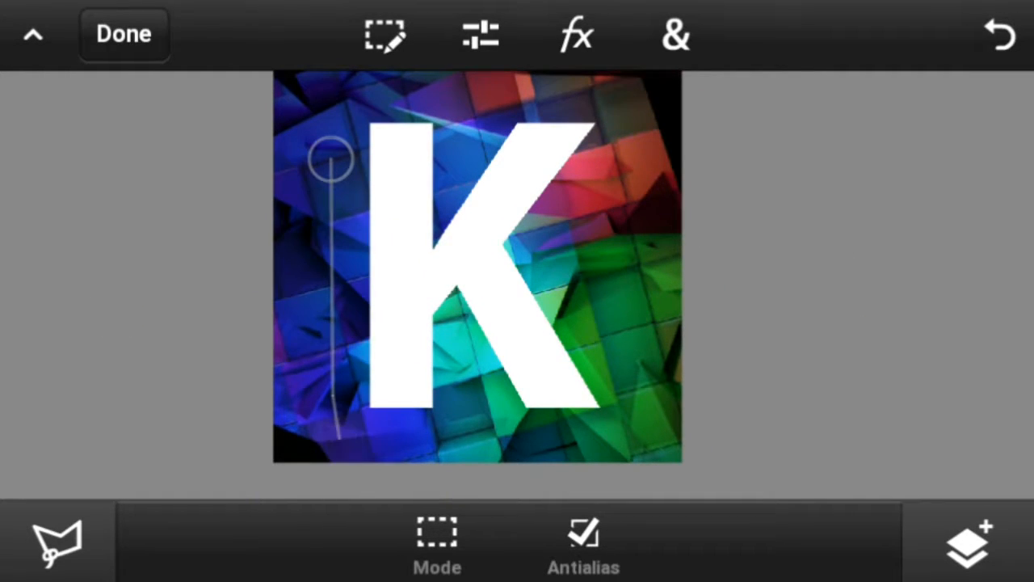
# Outline a polygonal lasso selection around the K
pyautogui.moveTo(331, 162); pyautogui.dragTo(590, 299)
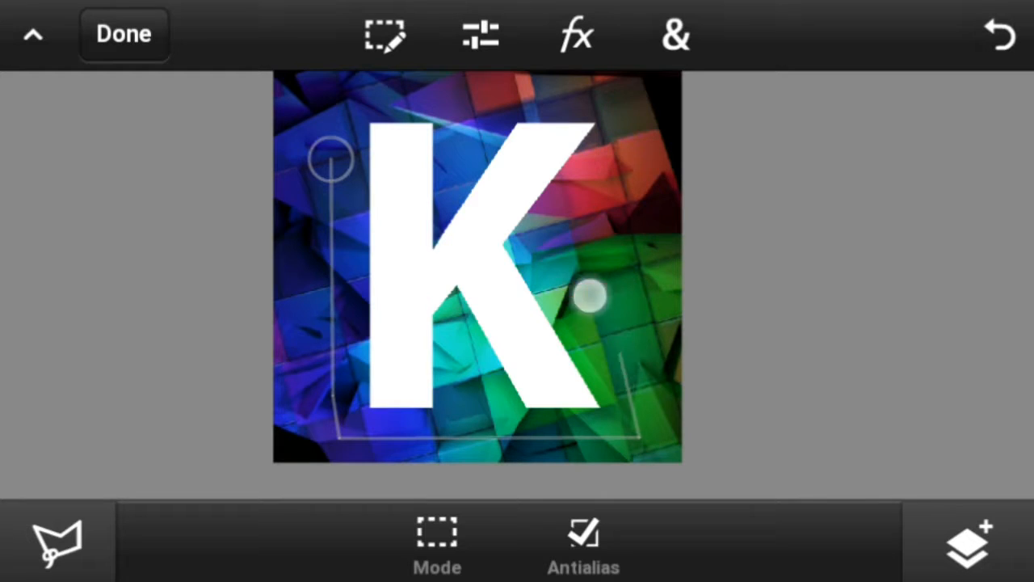
pyautogui.moveTo(590, 299); pyautogui.dragTo(638, 100)
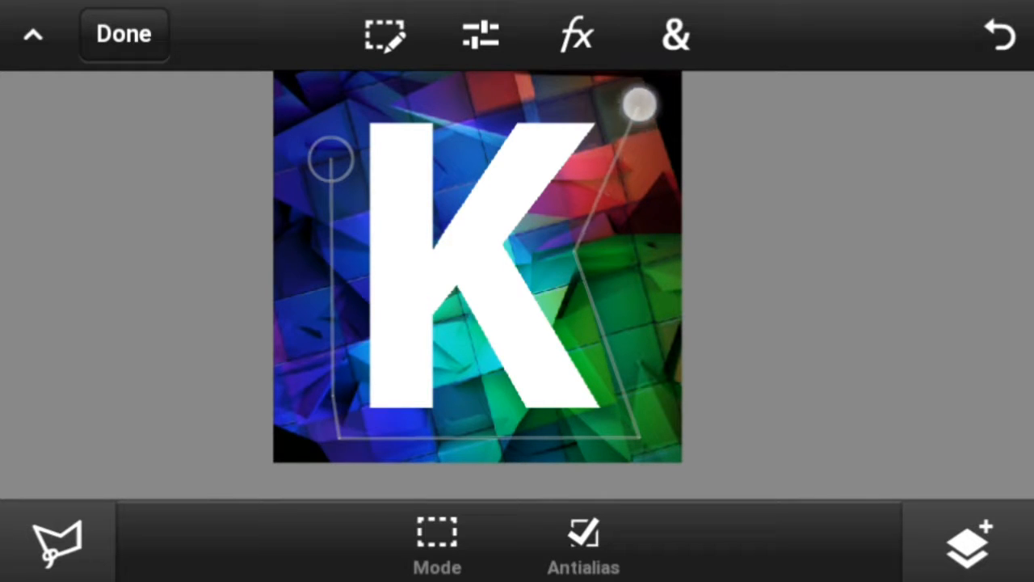
pyautogui.moveTo(640, 104); pyautogui.dragTo(437, 100)
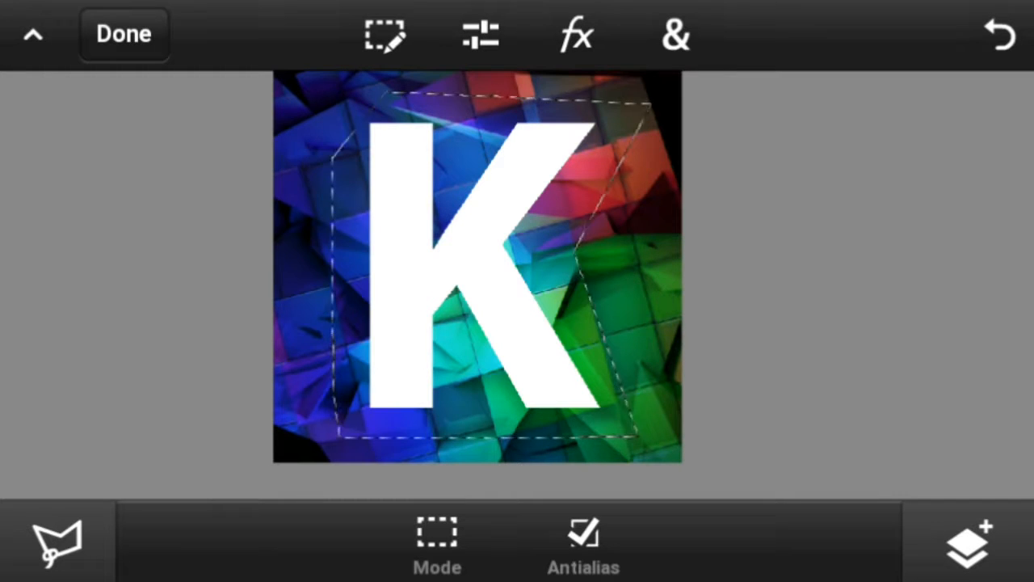
# Fill the polygon selection with teal via Fill & Stroke and show the layers list
pyautogui.click(675, 34)
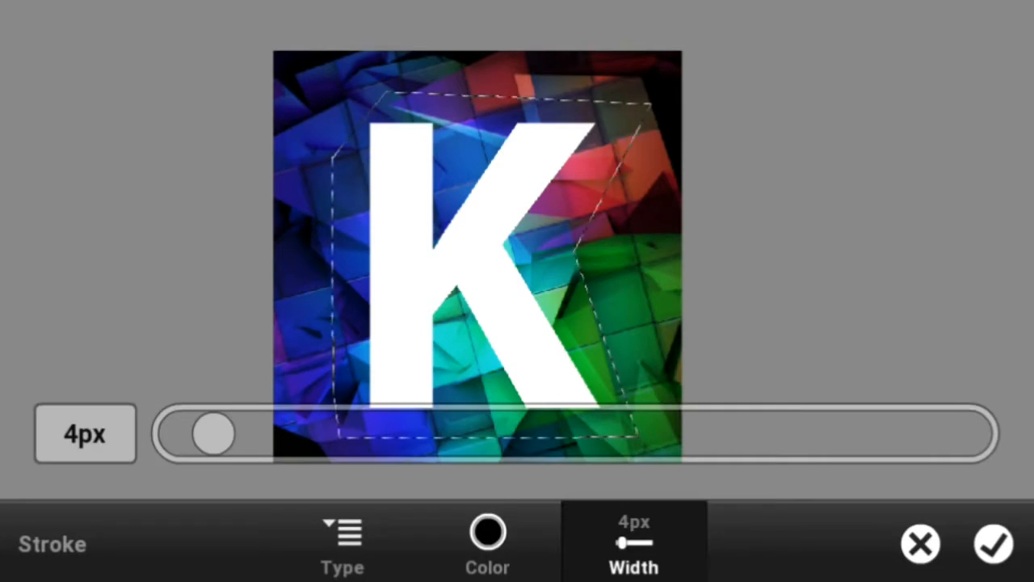
pyautogui.click(343, 541)
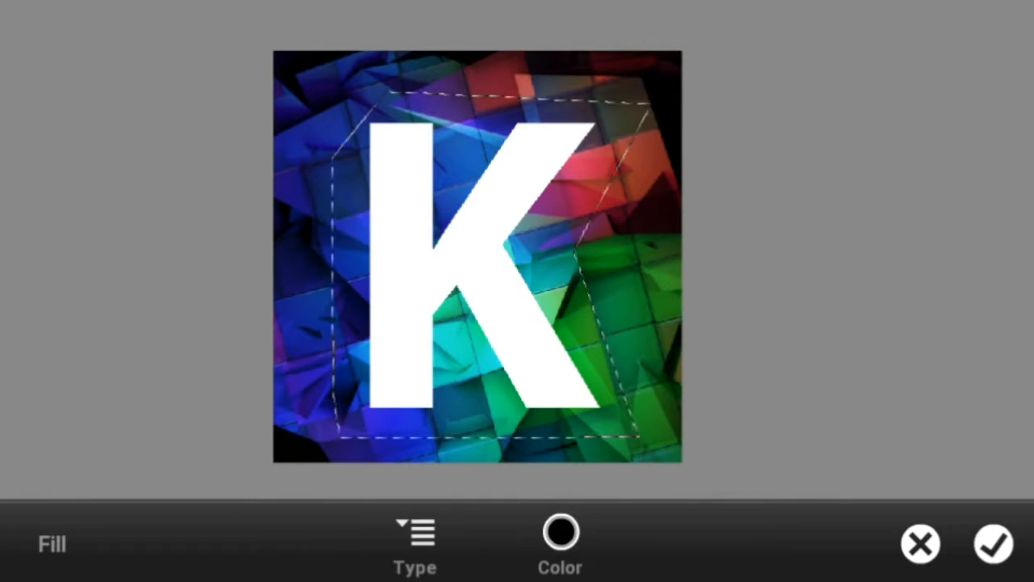
pyautogui.click(559, 542)
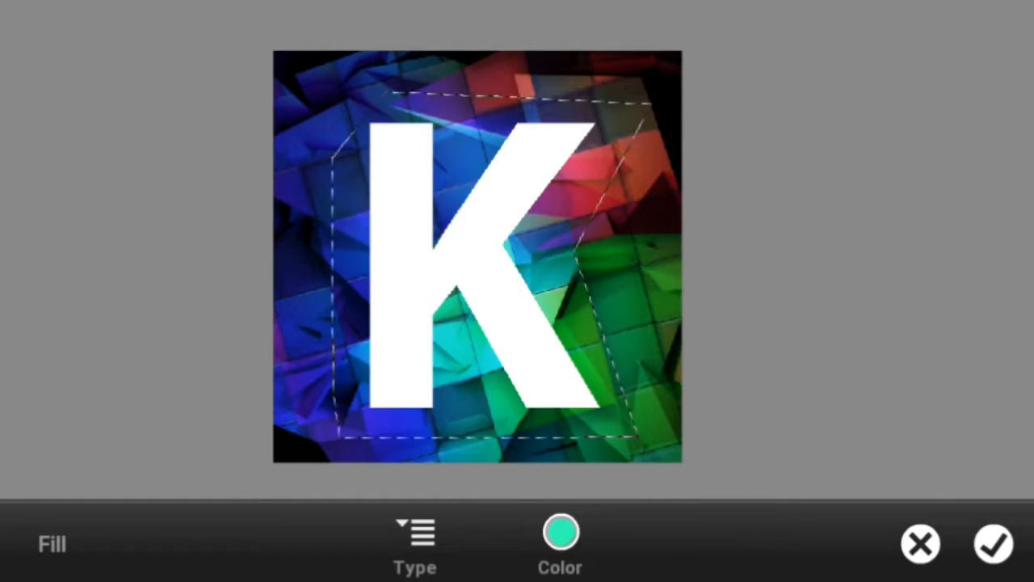
pyautogui.click(992, 542)
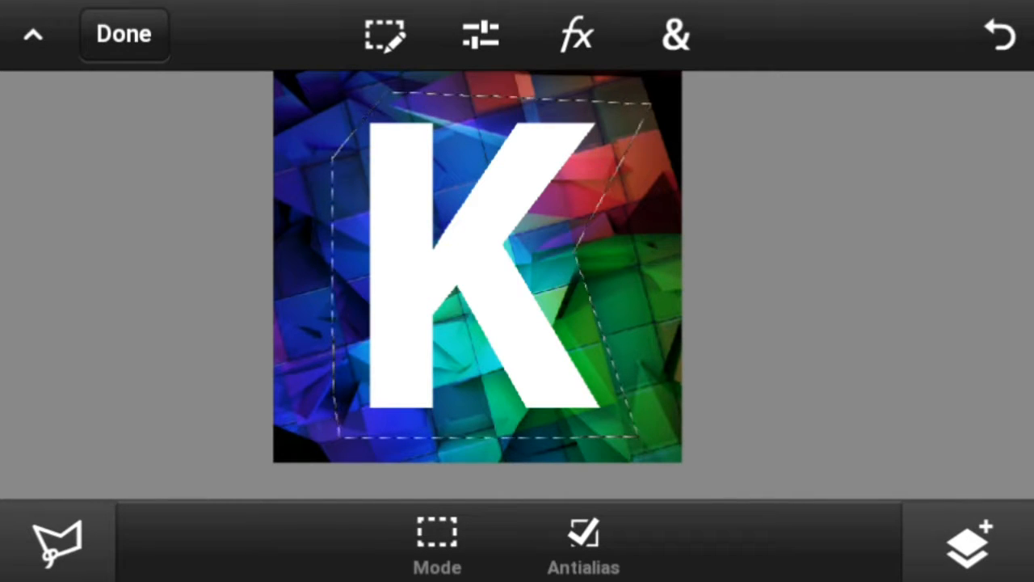
pyautogui.click(967, 541)
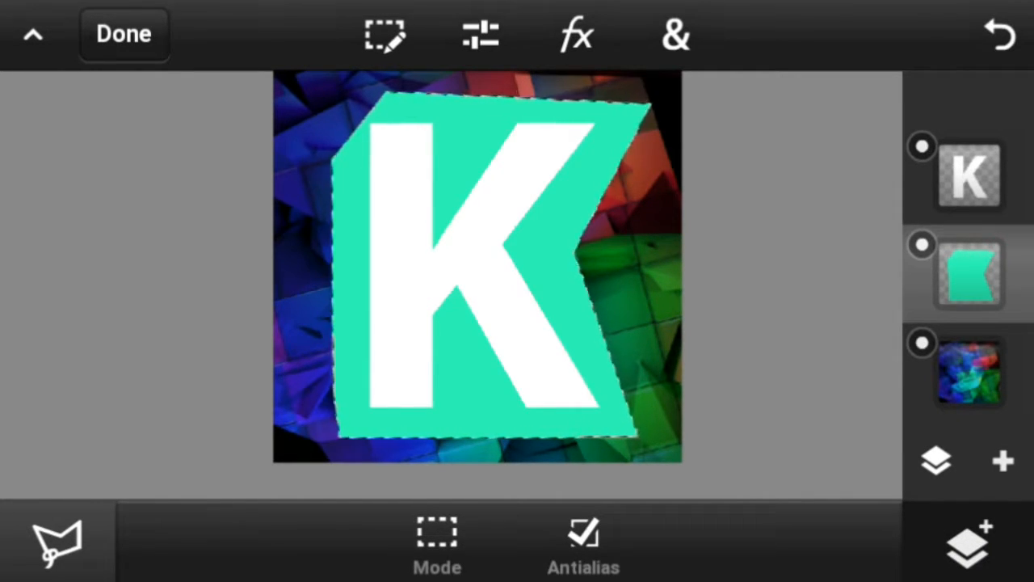
# Apply a Gaussian Blur of 42 to the teal polygon layer
pyautogui.click(575, 35)
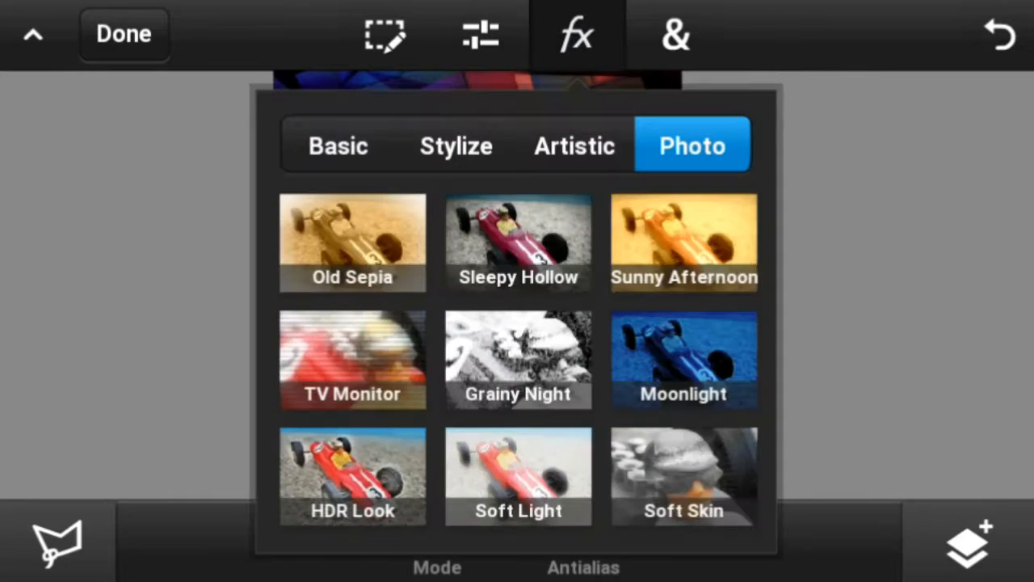
pyautogui.click(340, 145)
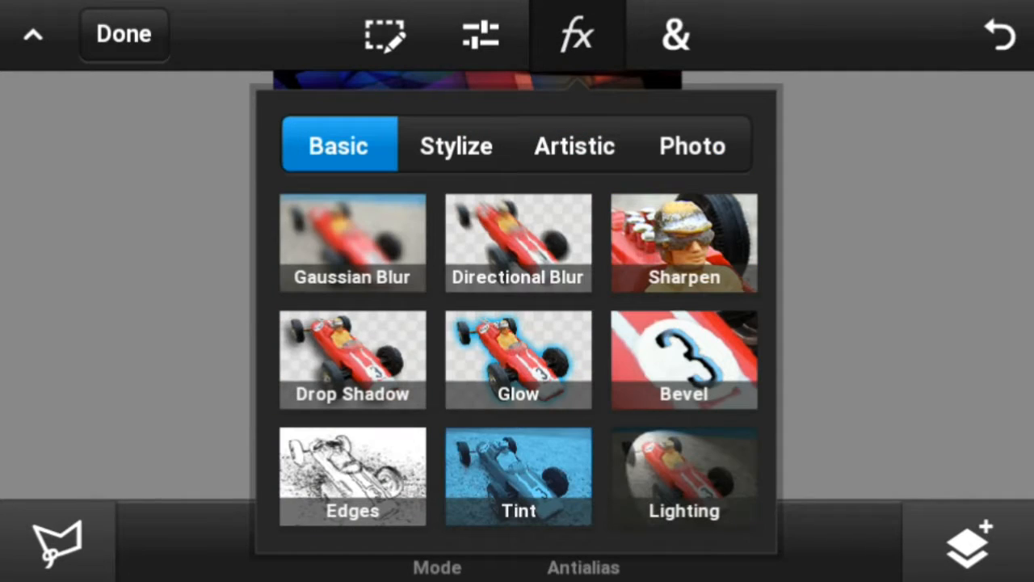
pyautogui.click(352, 242)
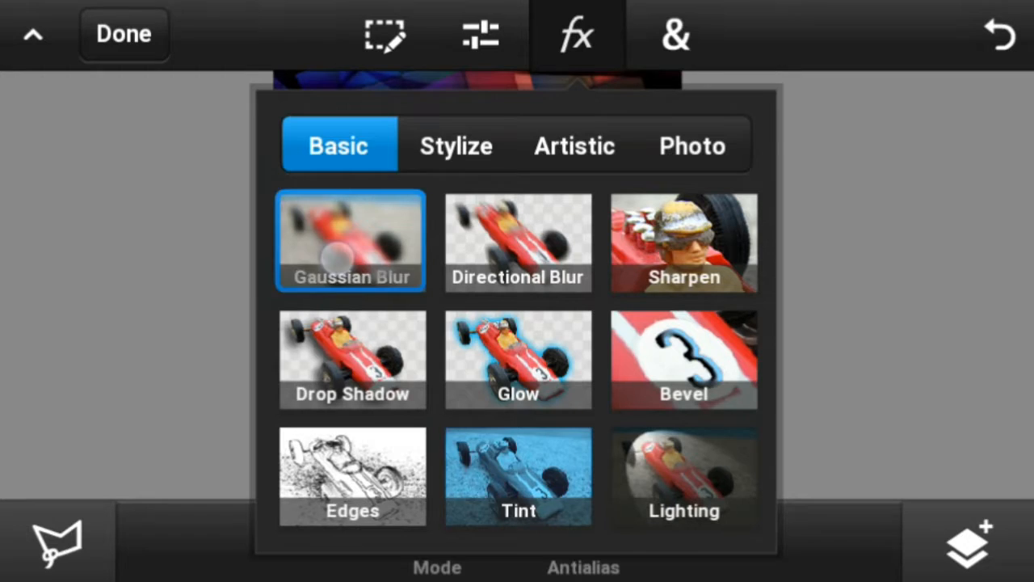
pyautogui.click(352, 239)
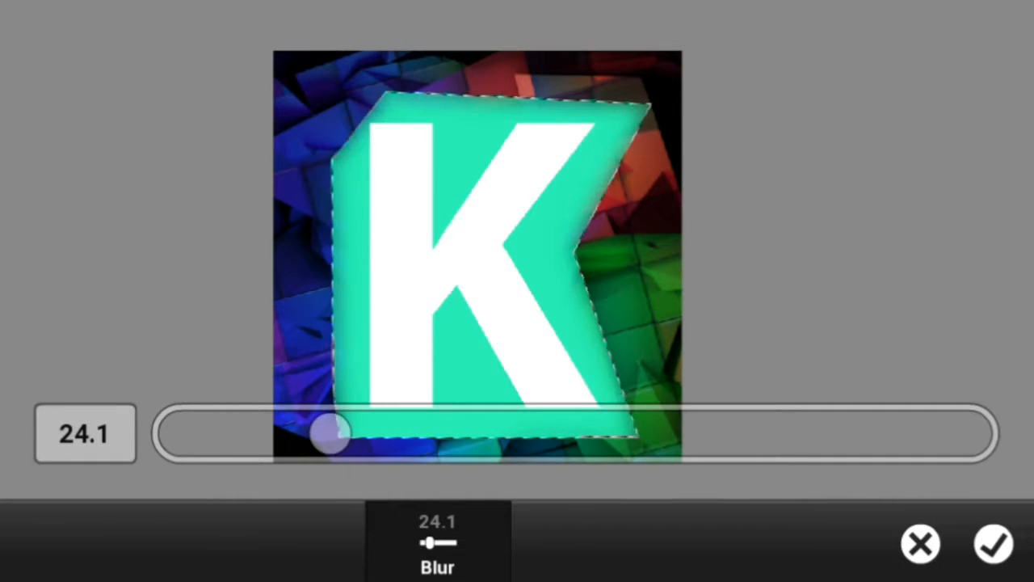
pyautogui.moveTo(331, 433); pyautogui.dragTo(439, 433)
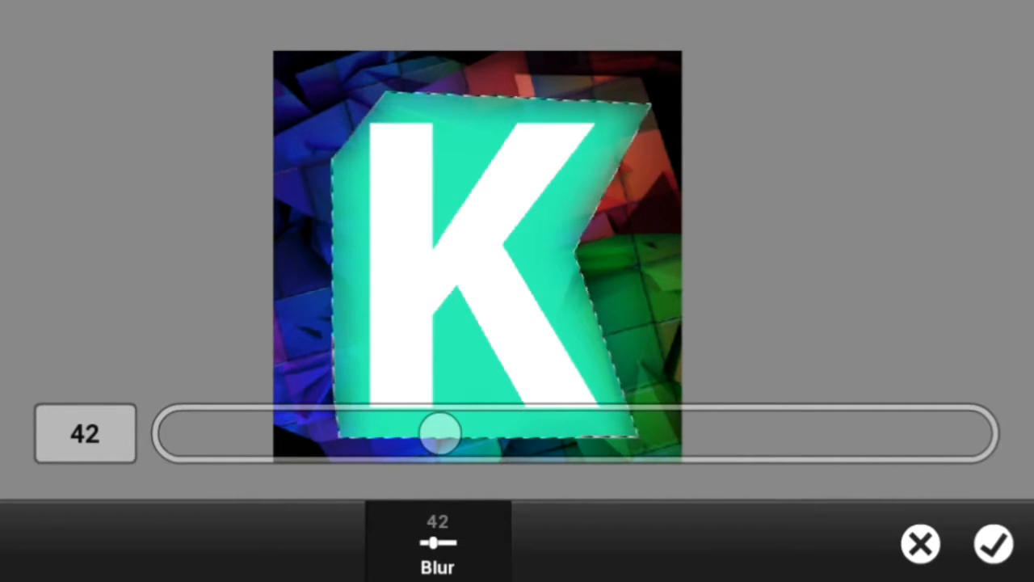
pyautogui.click(992, 542)
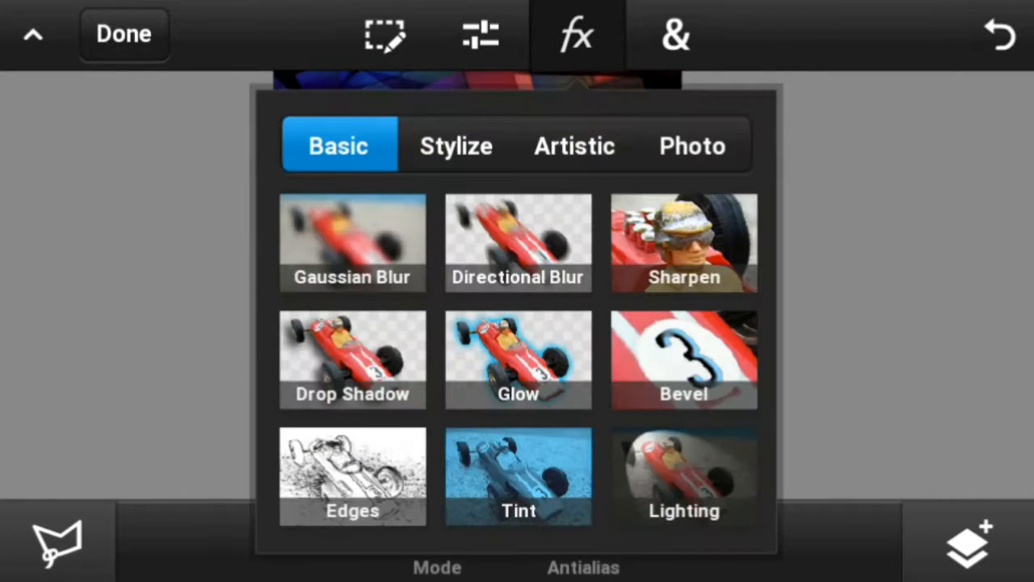
# Apply a Threshold and then a Ripple distortion to roughen the polygon edges
pyautogui.click(456, 145)
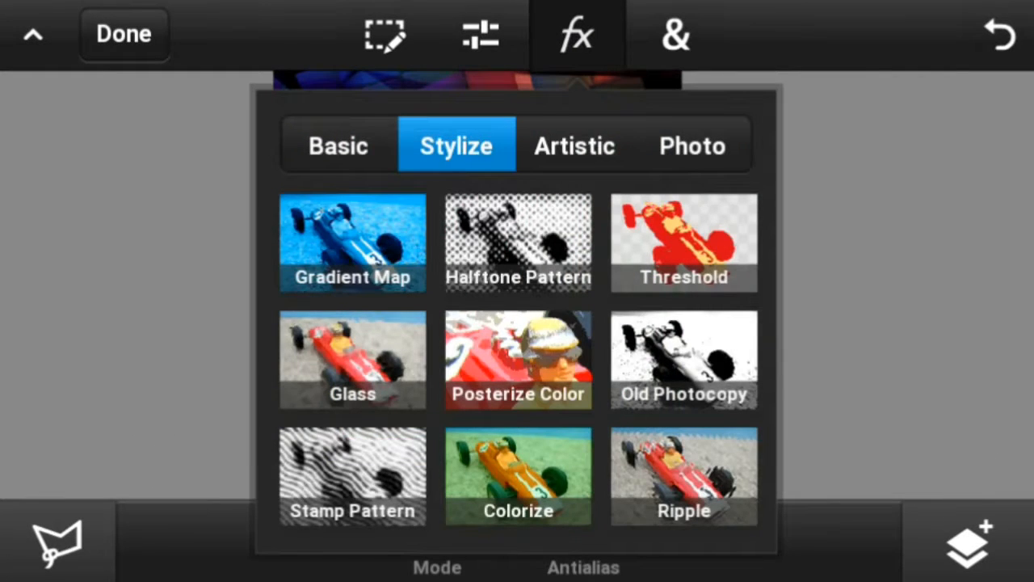
pyautogui.click(684, 242)
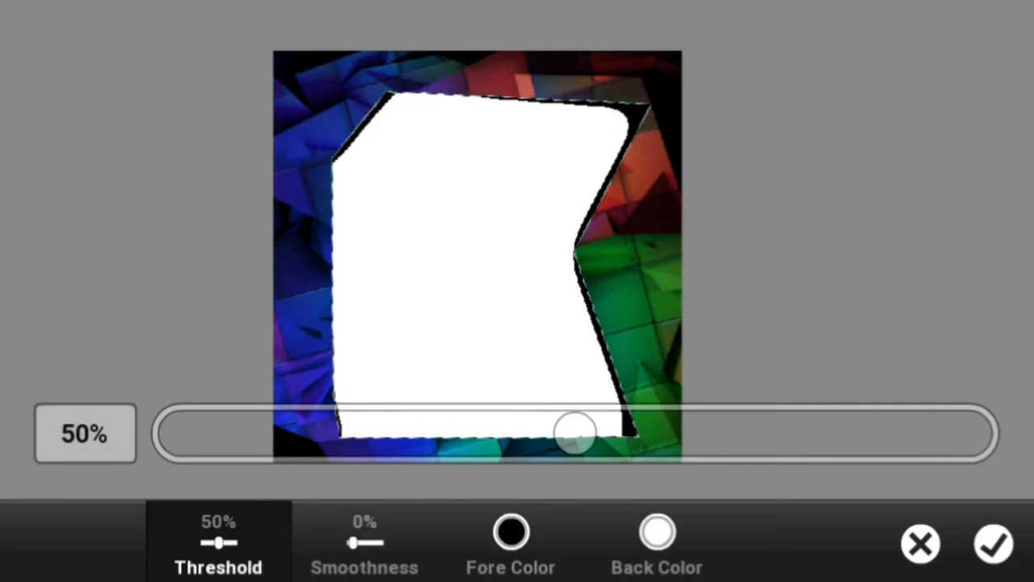
pyautogui.click(992, 542)
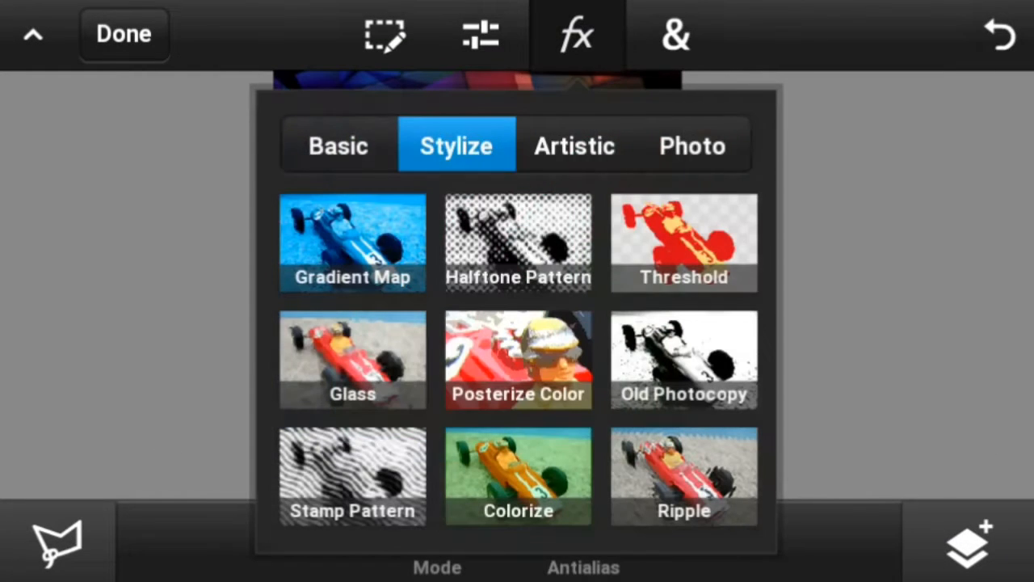
pyautogui.click(683, 475)
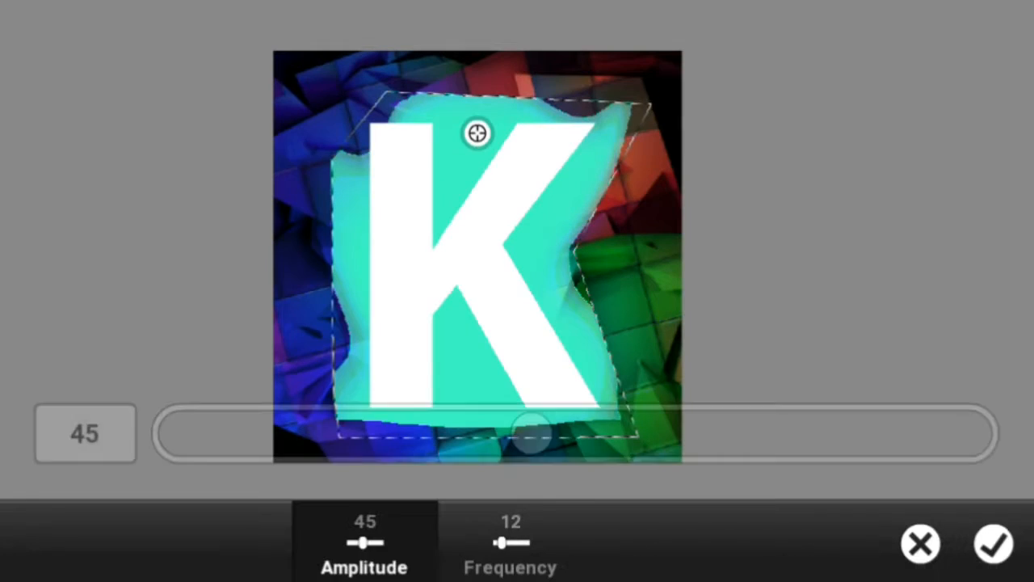
pyautogui.click(992, 543)
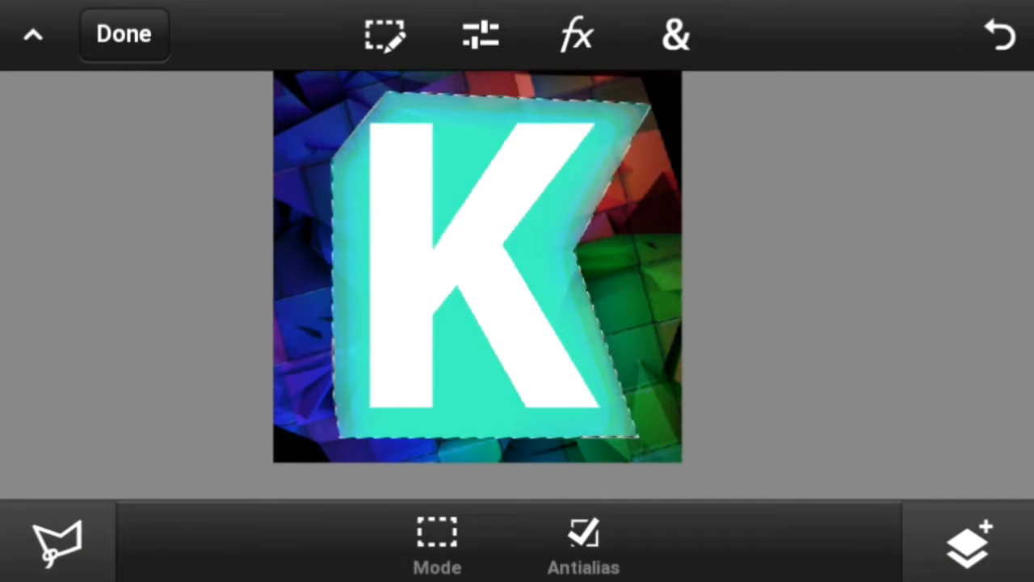
# Apply a further edge-roughening effect at amount 20 to the polygon
pyautogui.click(575, 34)
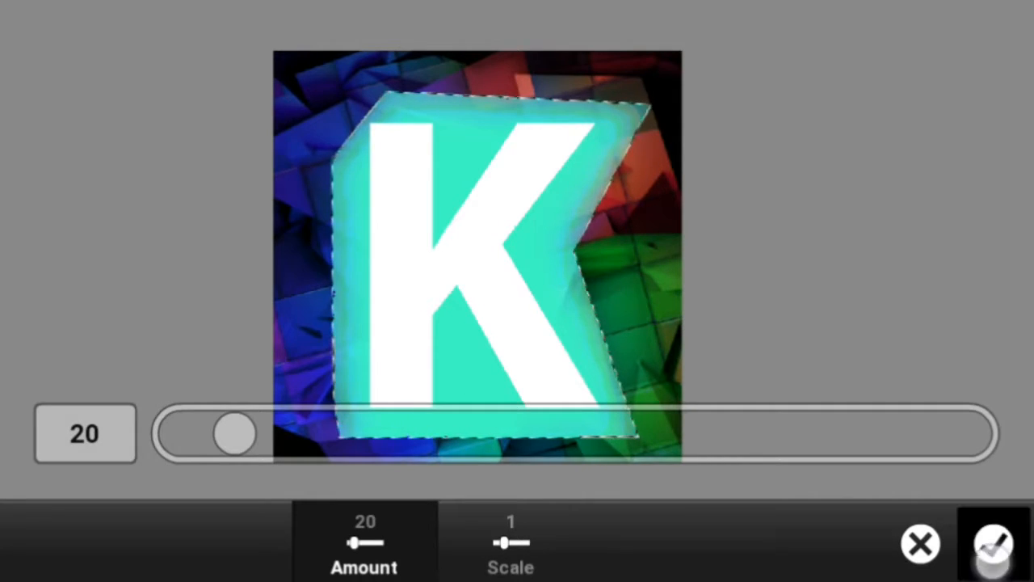
pyautogui.click(993, 543)
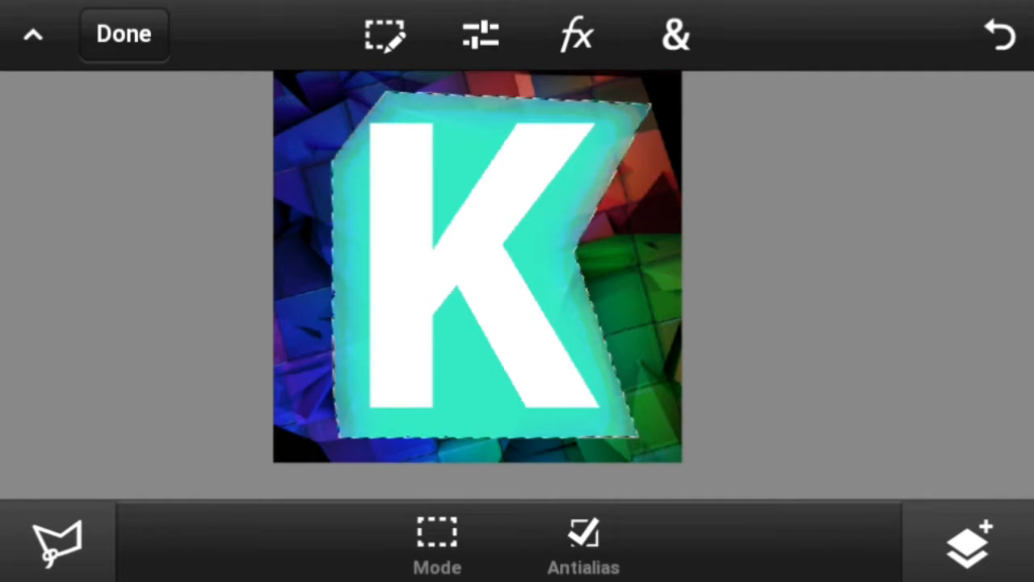
pyautogui.click(970, 541)
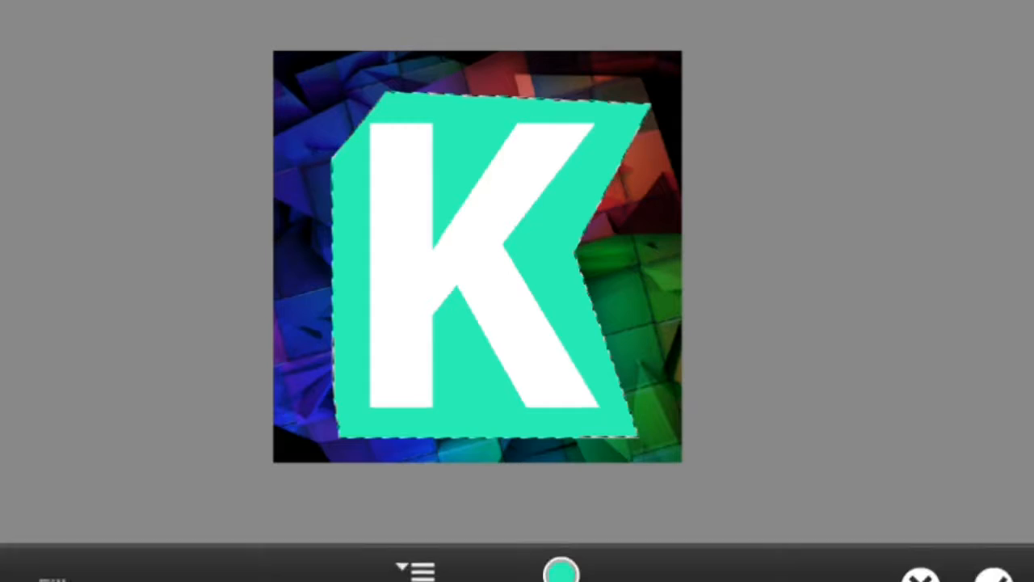
# Switch Fill & Stroke to Stroke and outline the polygon in black
pyautogui.click(414, 552)
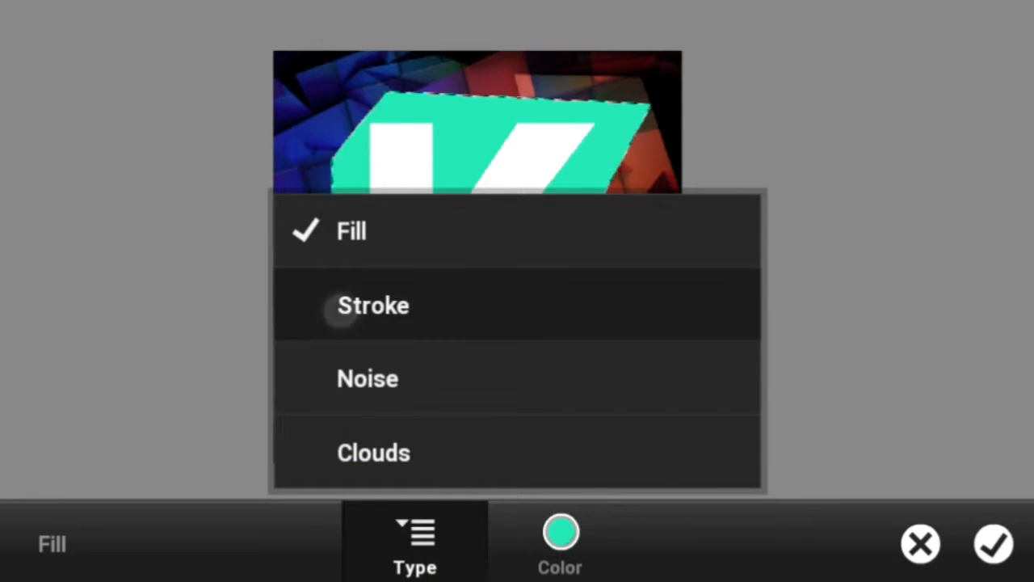
pyautogui.click(373, 305)
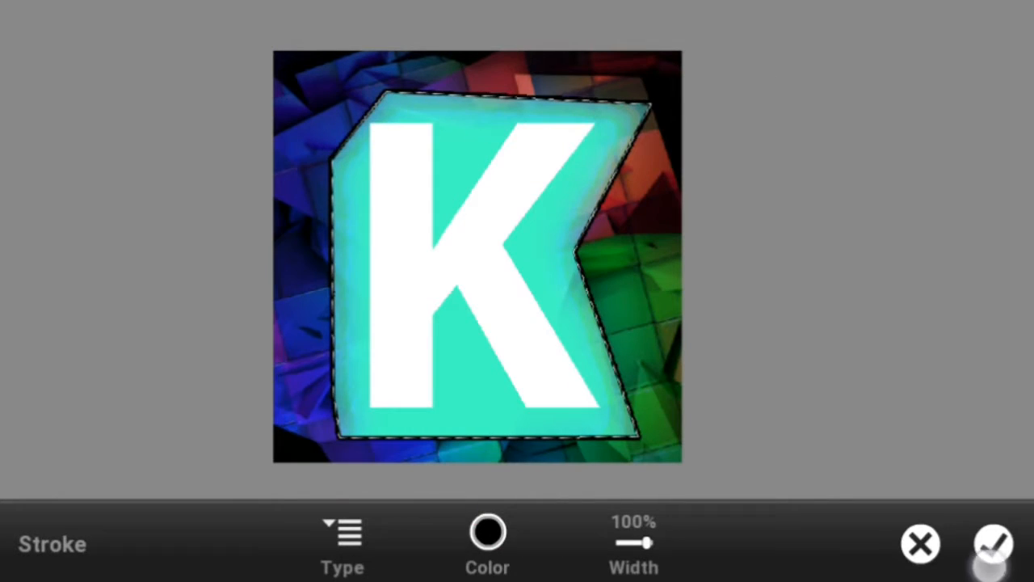
pyautogui.click(992, 543)
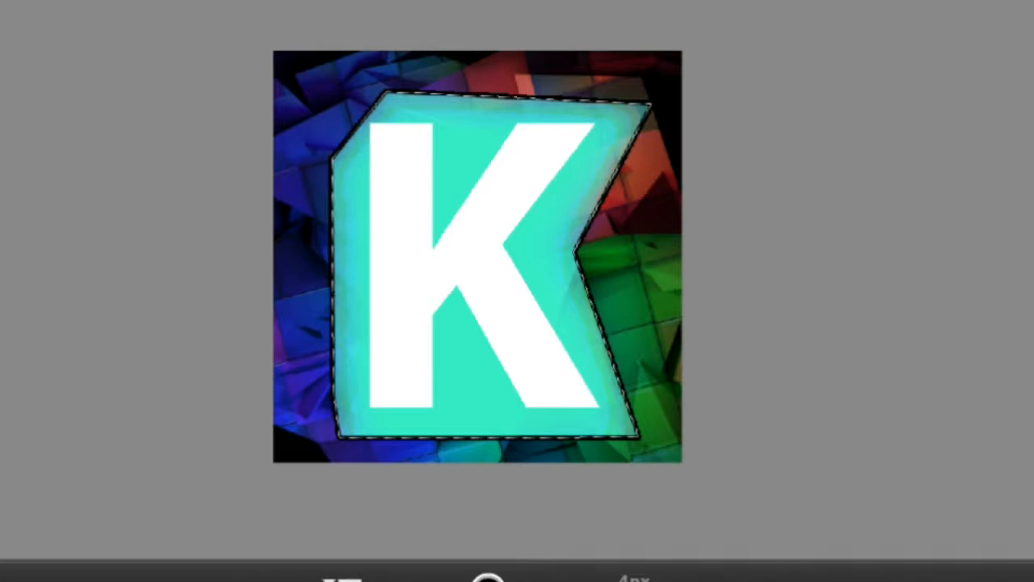
# Reopen the stroke settings and confirm the 4px black stroke width
pyautogui.click(675, 34)
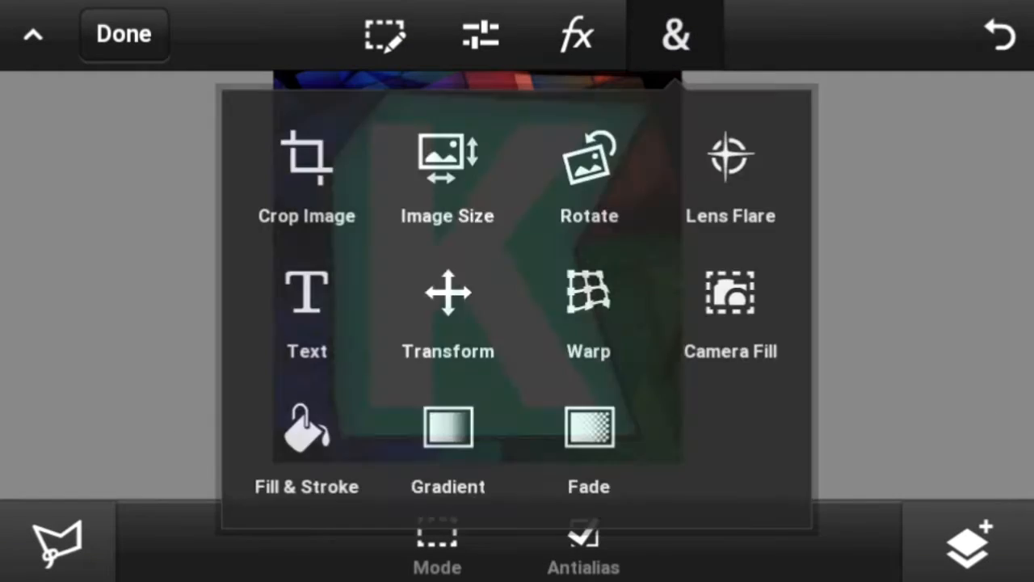
pyautogui.click(305, 436)
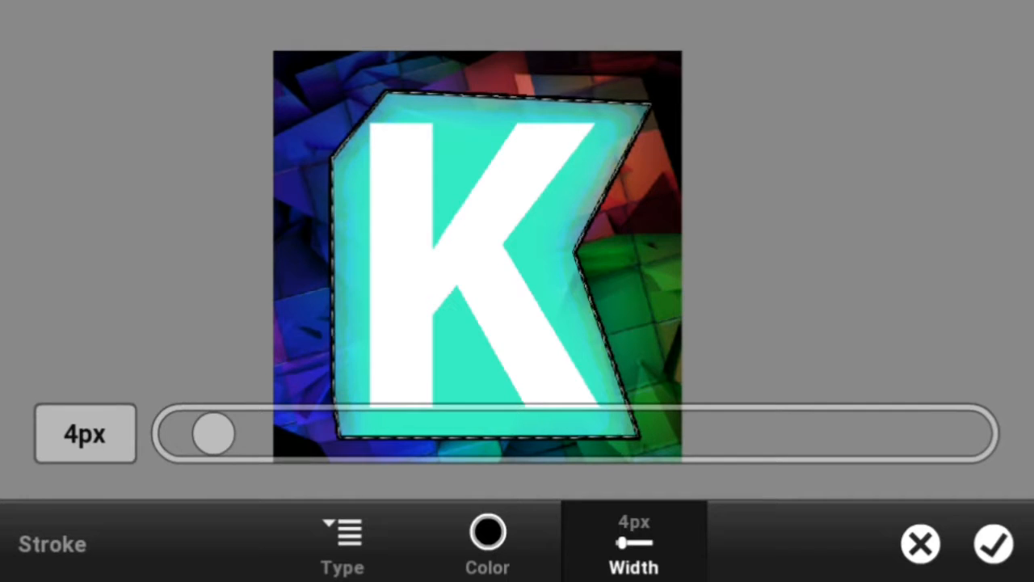
pyautogui.click(992, 543)
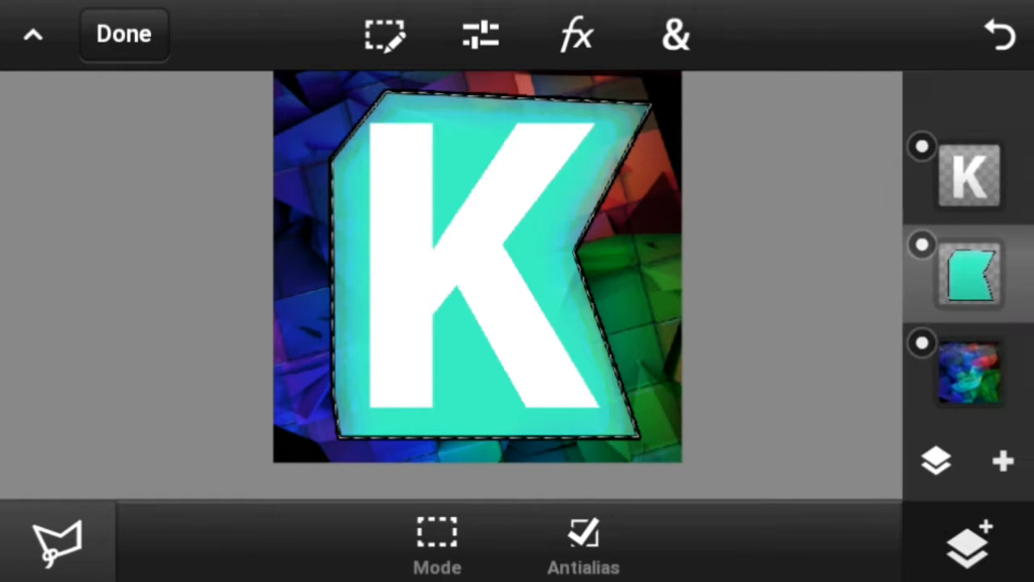
# Outline the K layer in black and add a black Glow with blur 8 around it
pyautogui.click(575, 34)
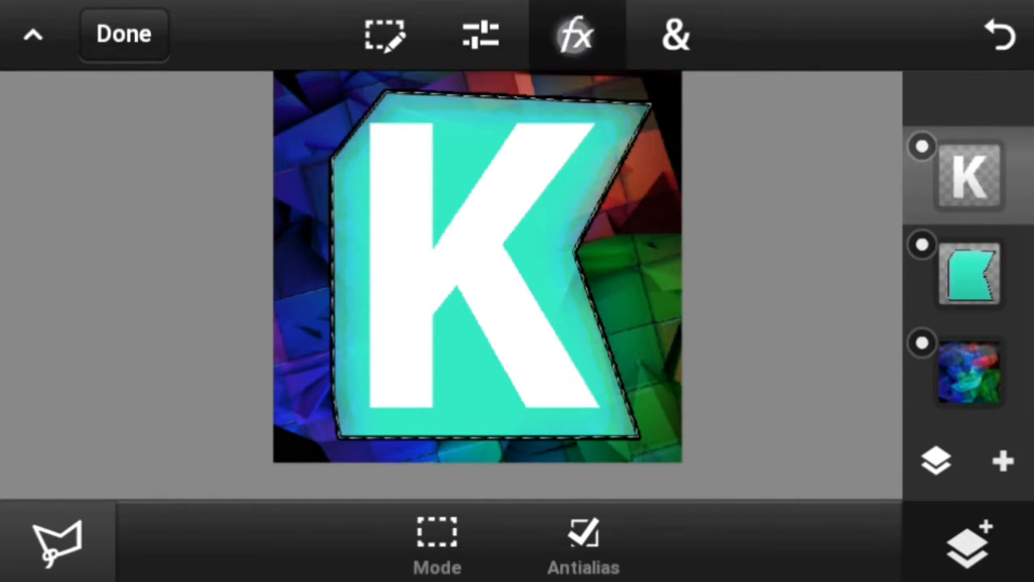
pyautogui.click(575, 34)
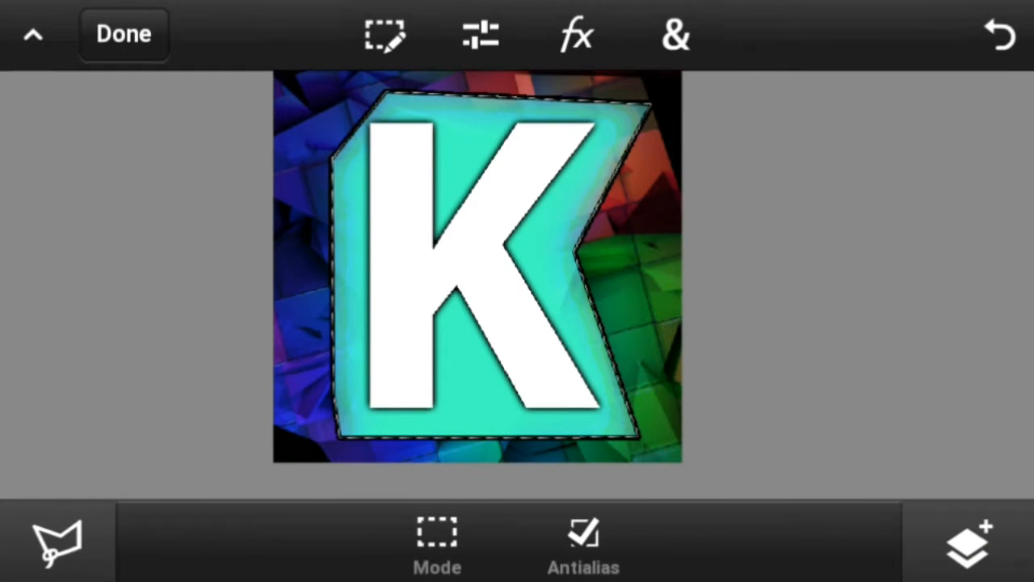
pyautogui.click(575, 35)
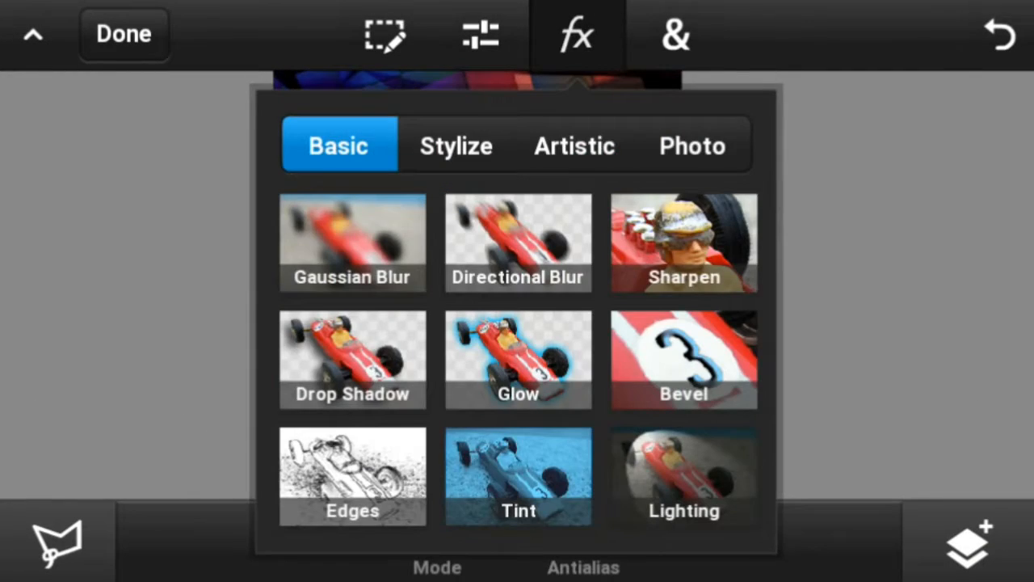
pyautogui.click(517, 359)
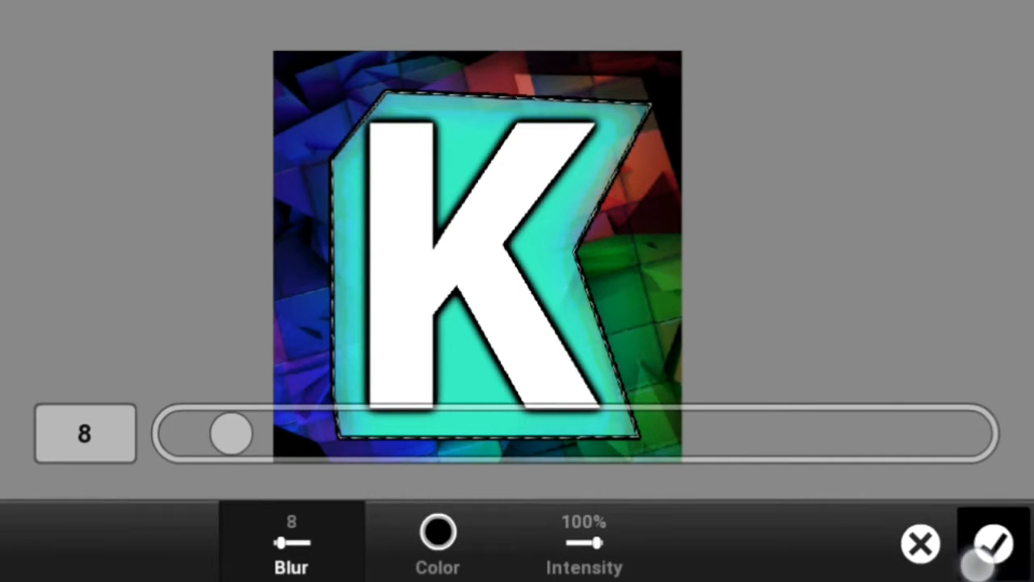
pyautogui.click(992, 543)
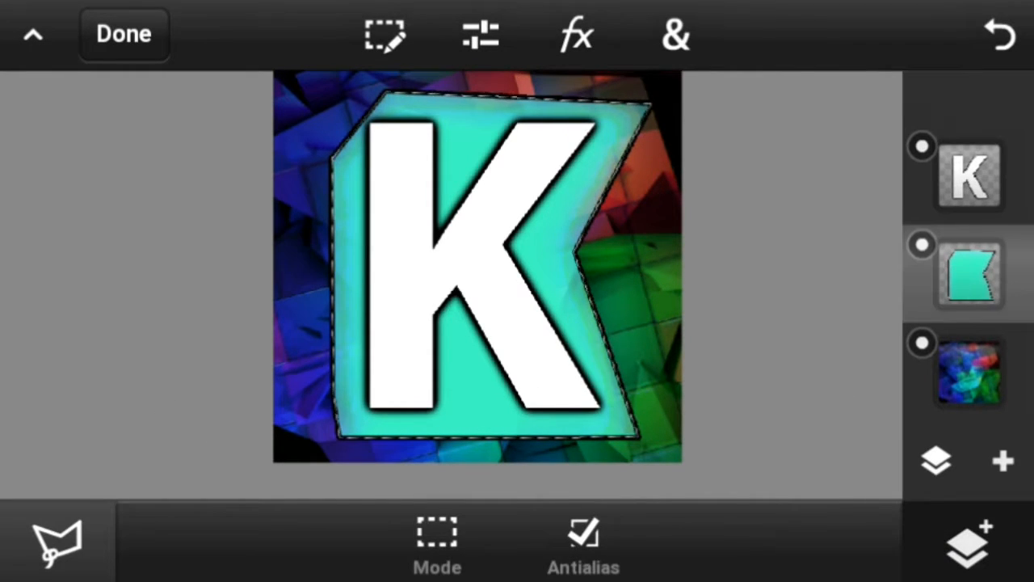
# Apply the same dark Glow to the teal polygon layer
pyautogui.click(575, 36)
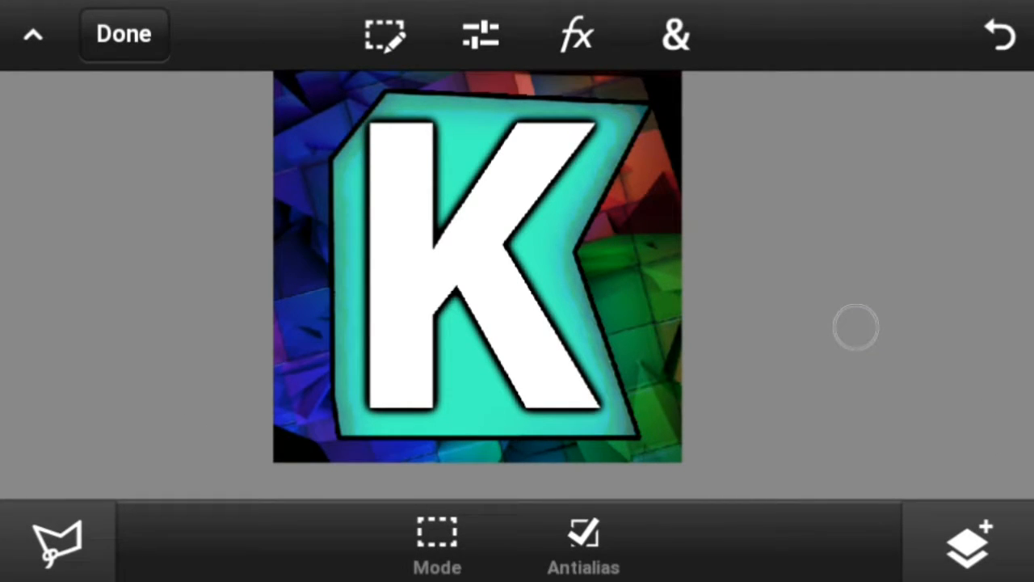
pyautogui.click(967, 540)
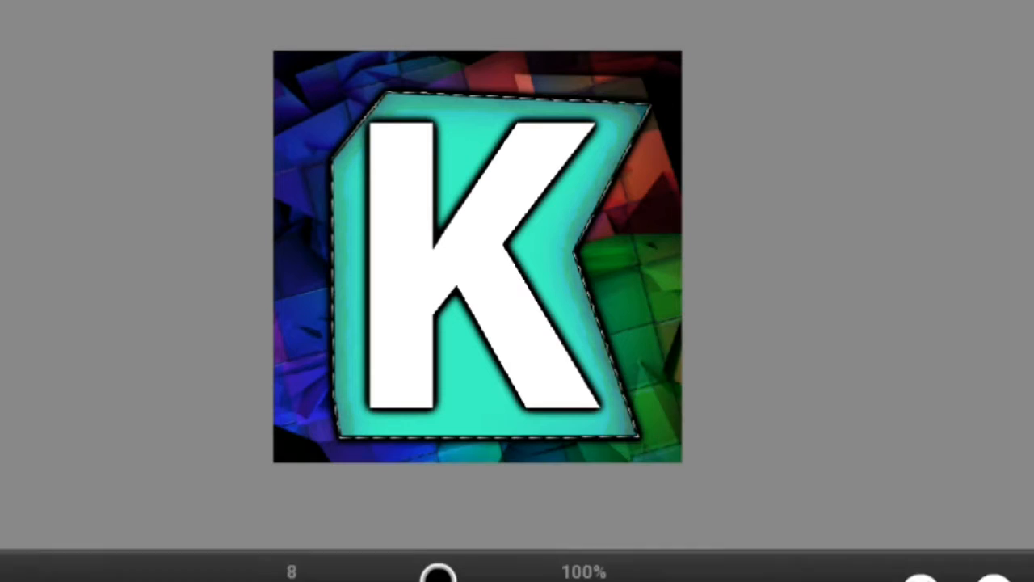
pyautogui.click(575, 35)
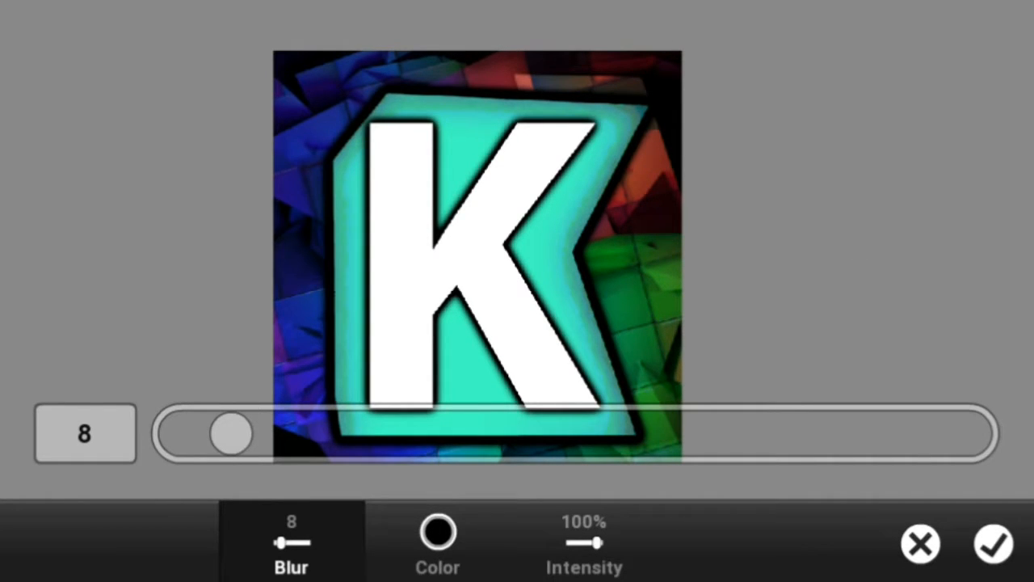
pyautogui.click(992, 542)
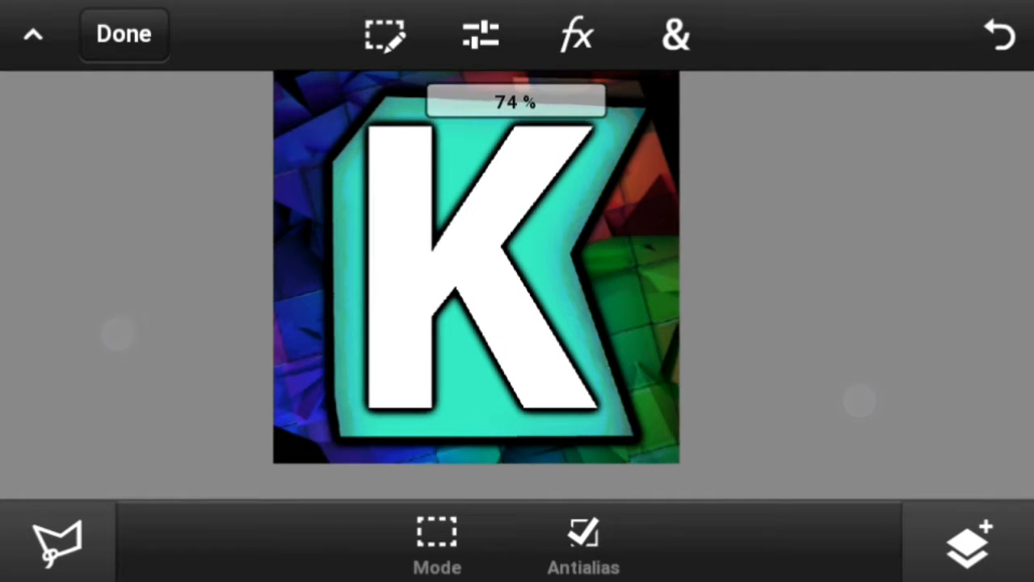
# Add a soft white Glow around the teal polygon layer
pyautogui.click(676, 34)
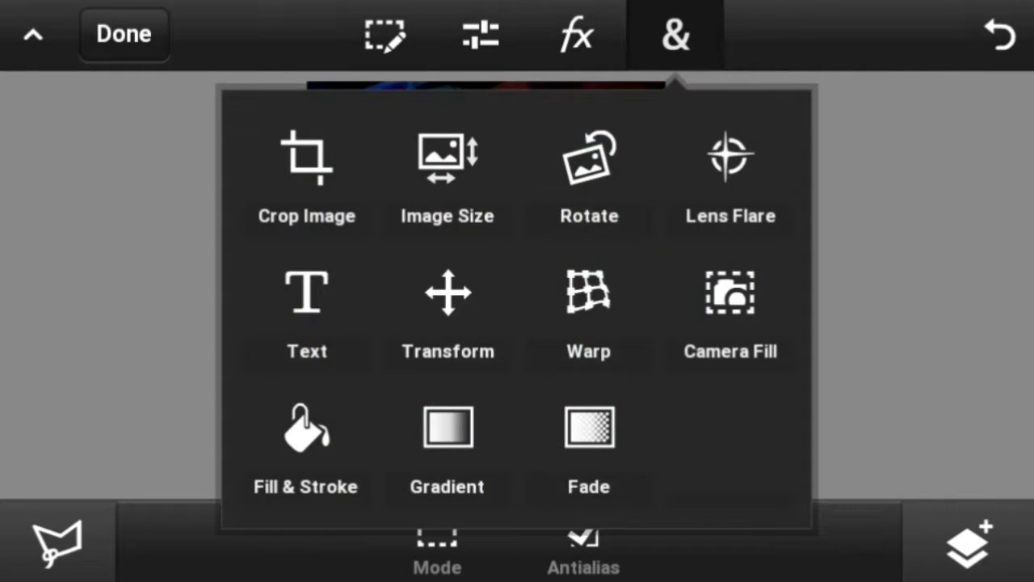
pyautogui.click(675, 34)
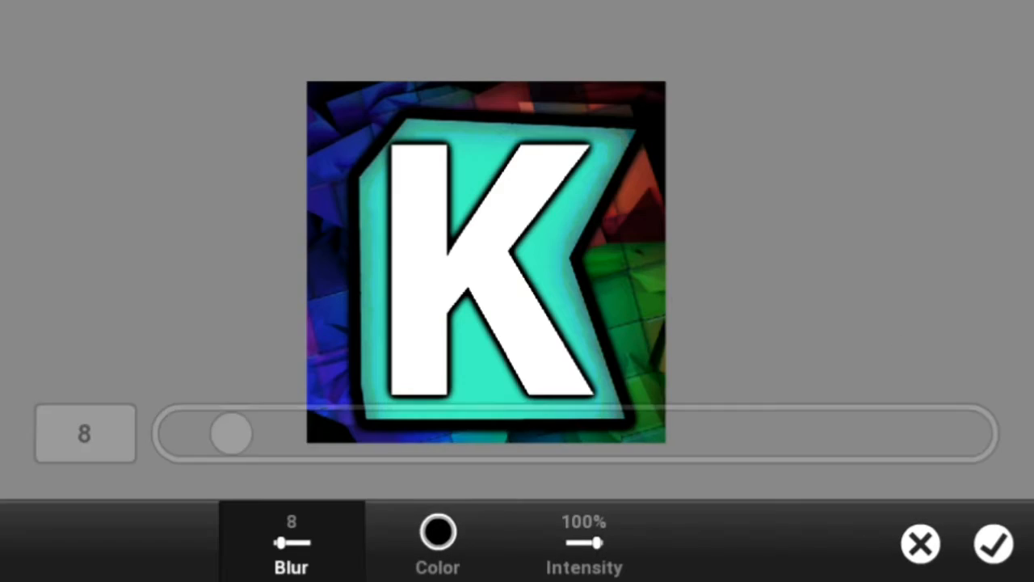
pyautogui.click(436, 541)
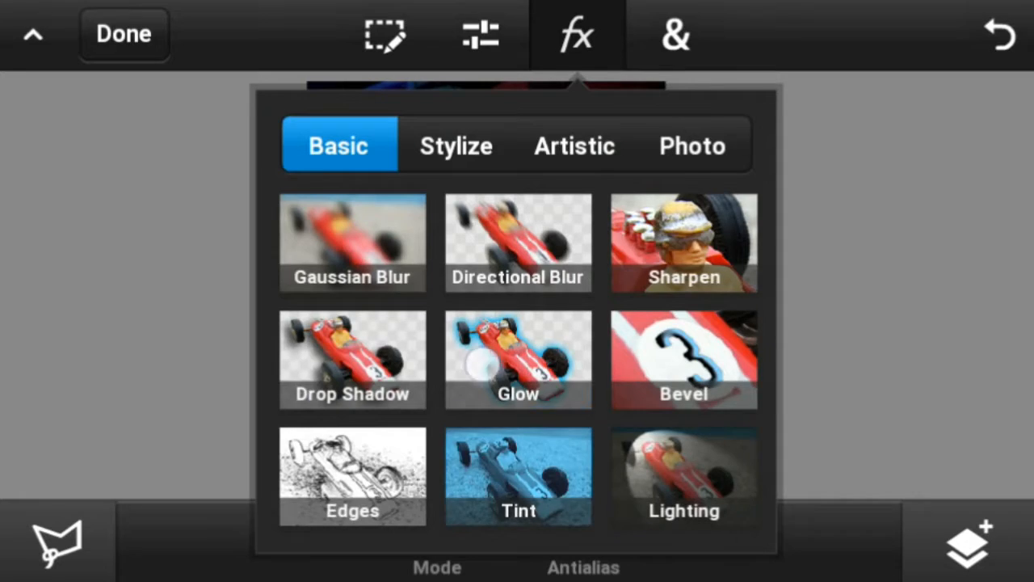
pyautogui.click(676, 35)
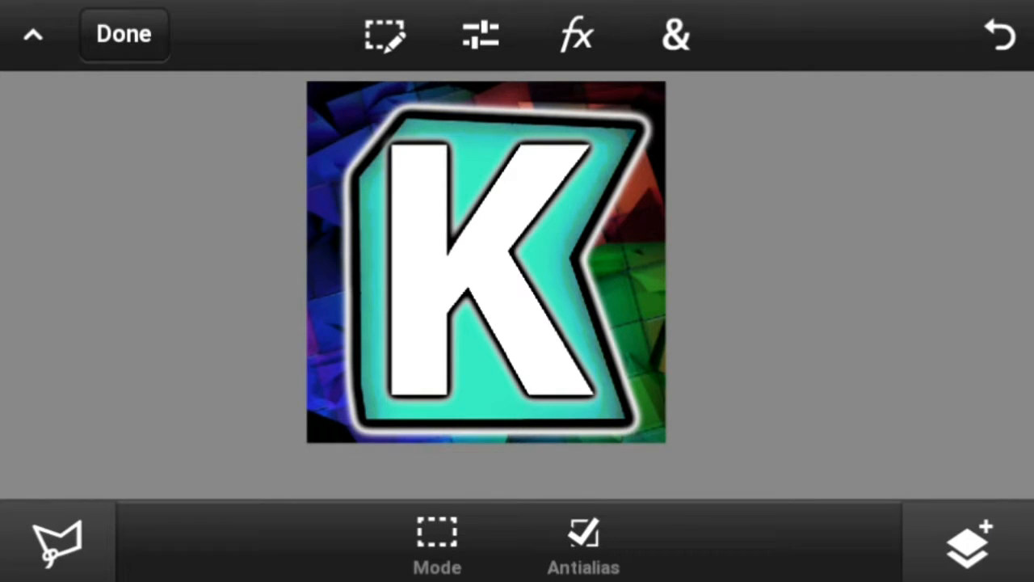
# Switch to the K layer and select it with the Magic Wand for recolouring
pyautogui.click(966, 542)
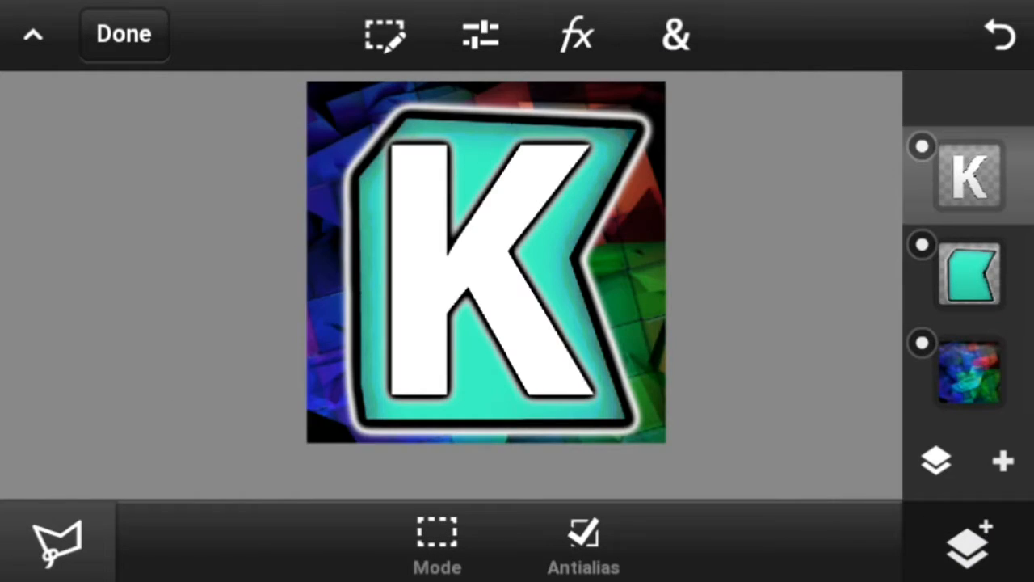
pyautogui.click(675, 34)
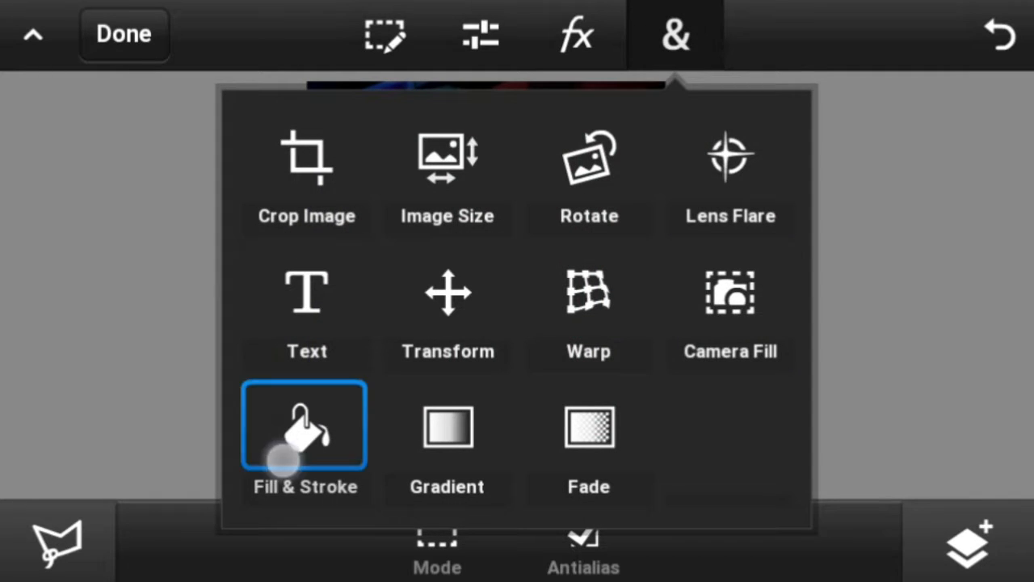
pyautogui.click(307, 426)
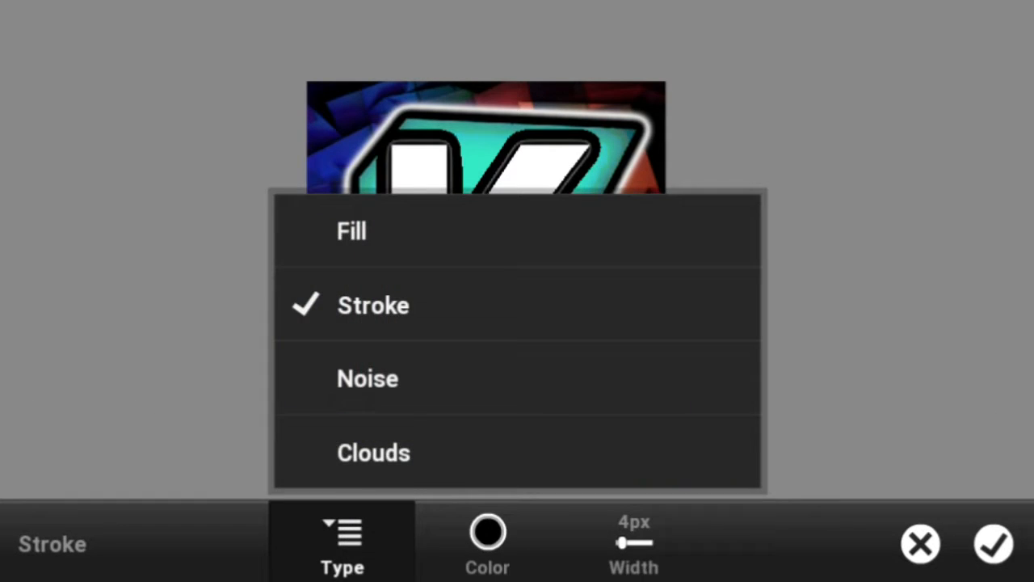
pyautogui.click(352, 231)
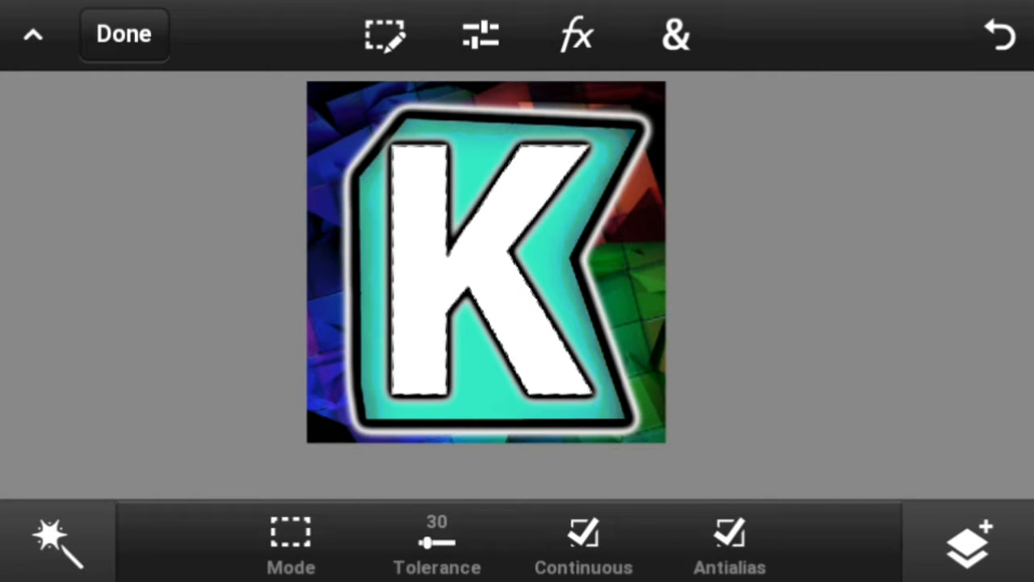
# Fill the selected K with yellow chosen from the full colour picker
pyautogui.click(675, 36)
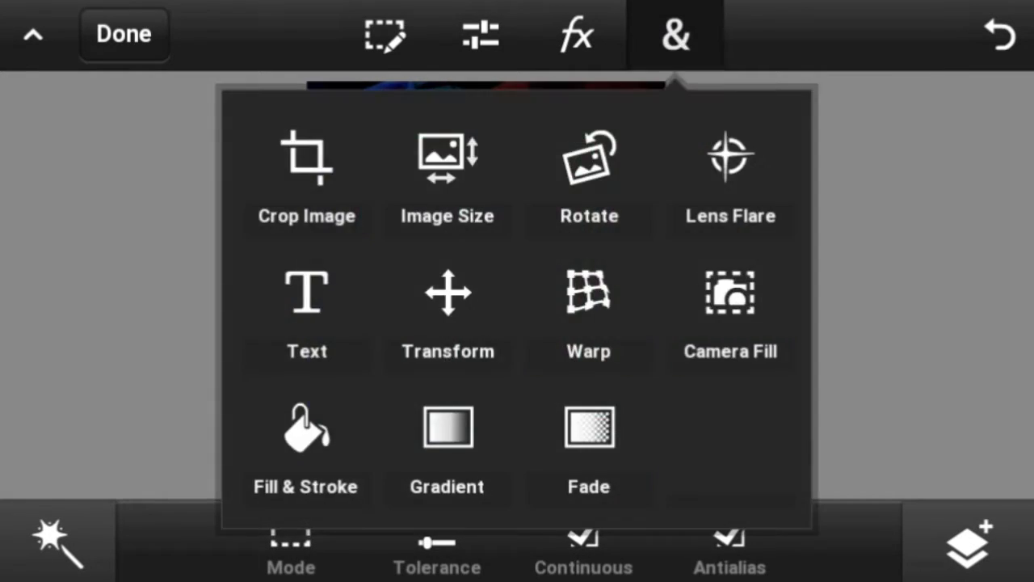
pyautogui.click(307, 439)
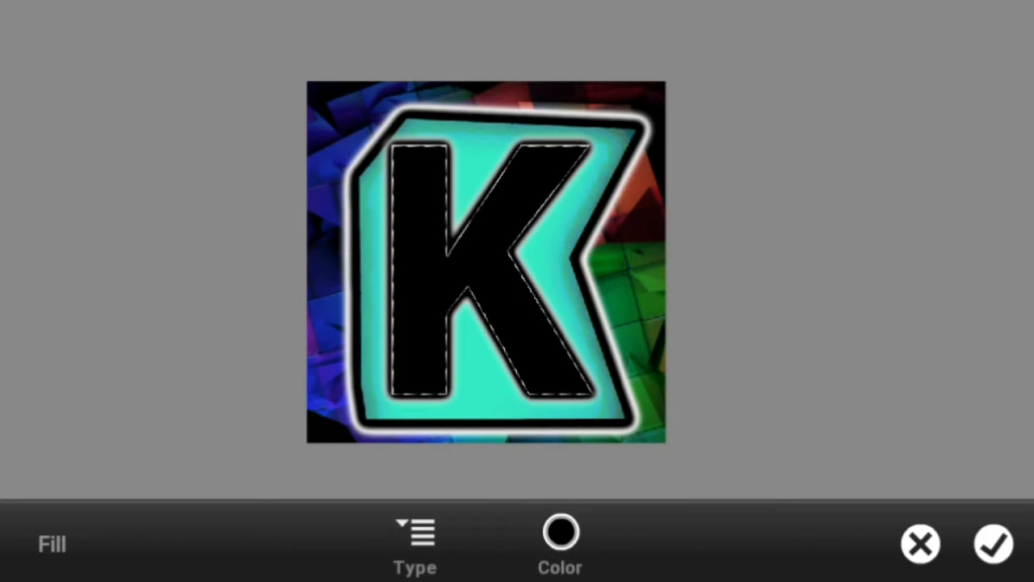
pyautogui.click(559, 529)
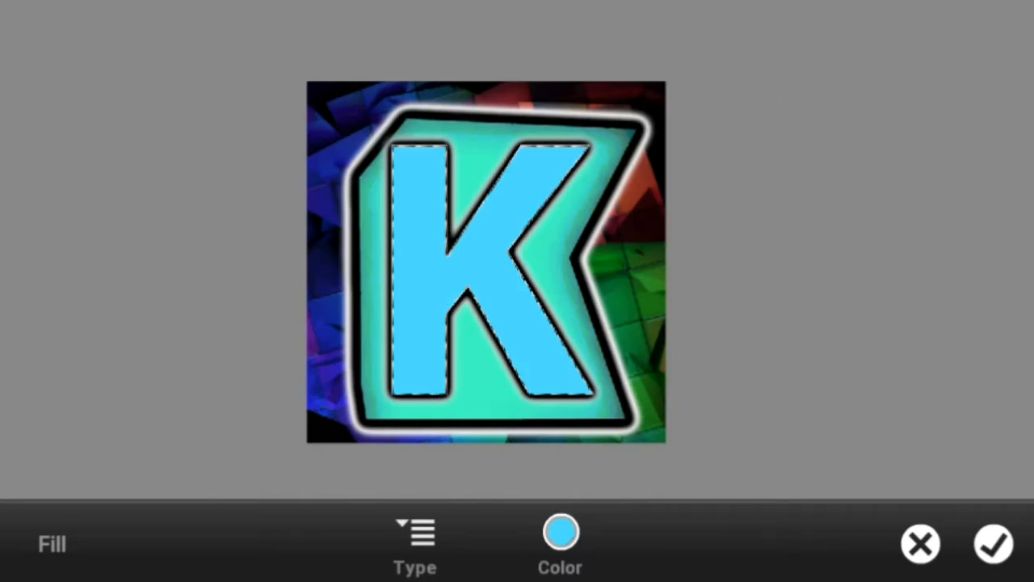
pyautogui.click(559, 530)
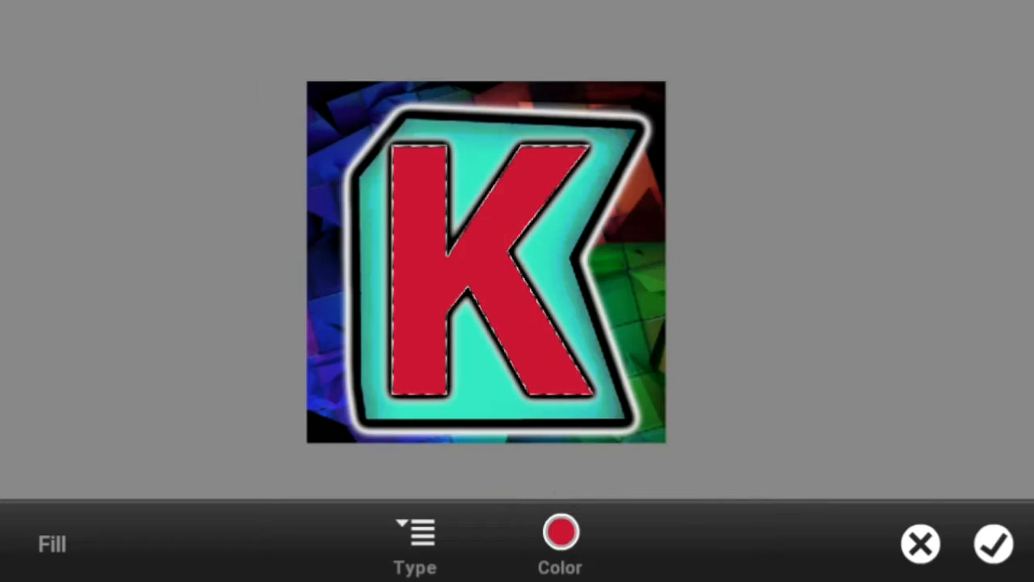
pyautogui.click(558, 542)
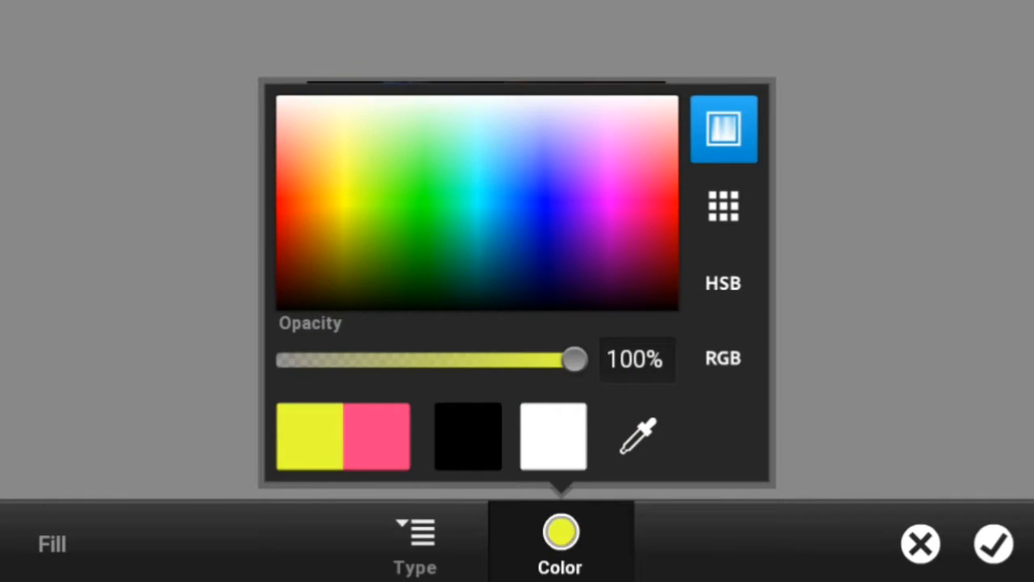
pyautogui.click(992, 543)
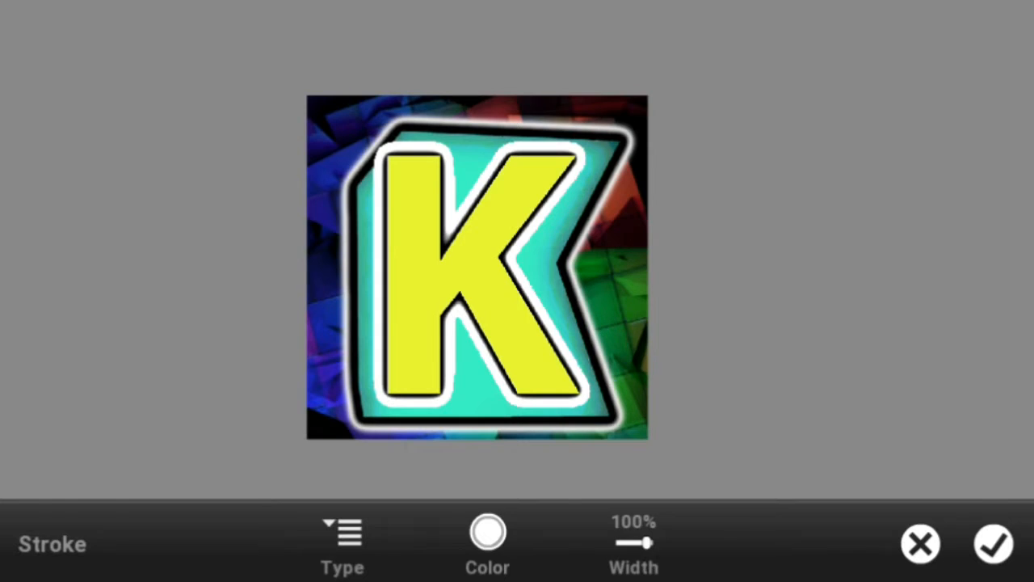
# Set the K's white stroke width to 3px, apply it and confirm the transform
pyautogui.click(992, 543)
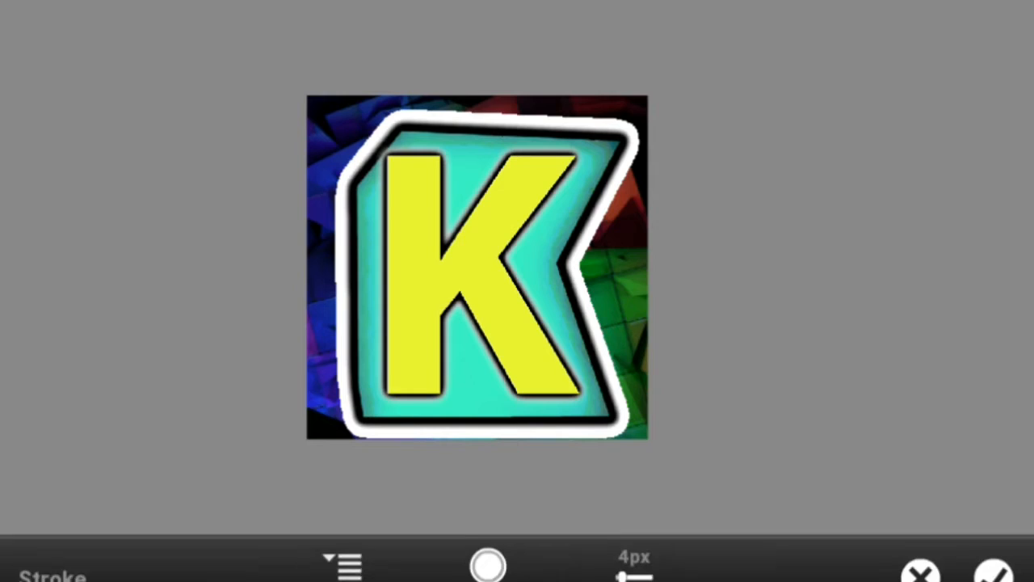
pyautogui.click(633, 558)
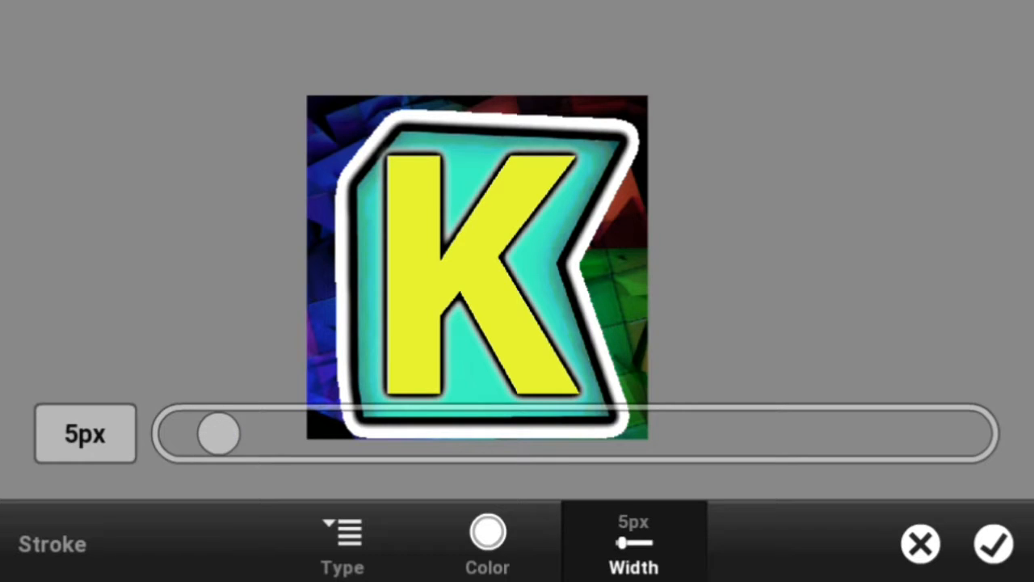
pyautogui.moveTo(223, 433); pyautogui.dragTo(210, 433)
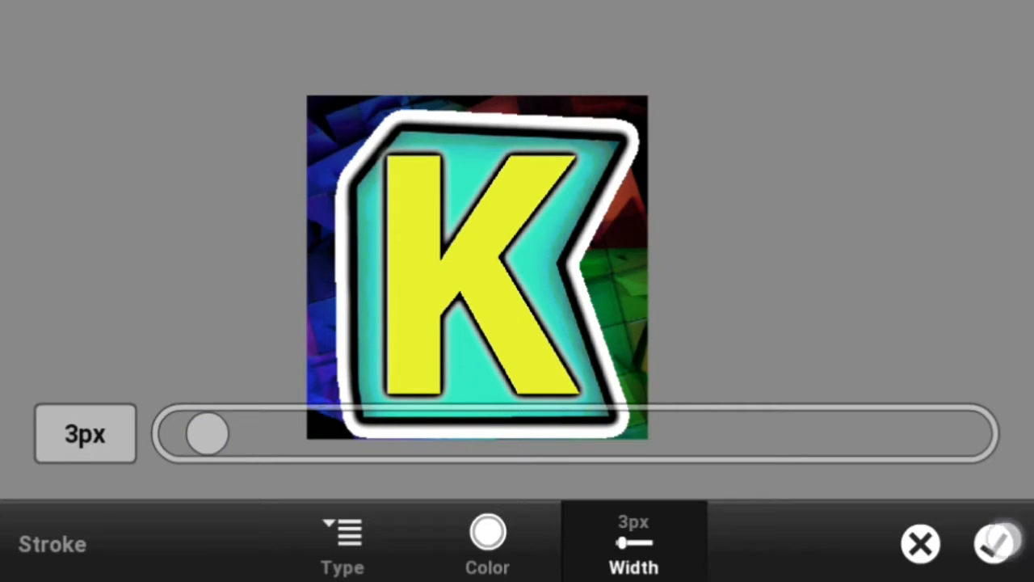
pyautogui.click(1001, 543)
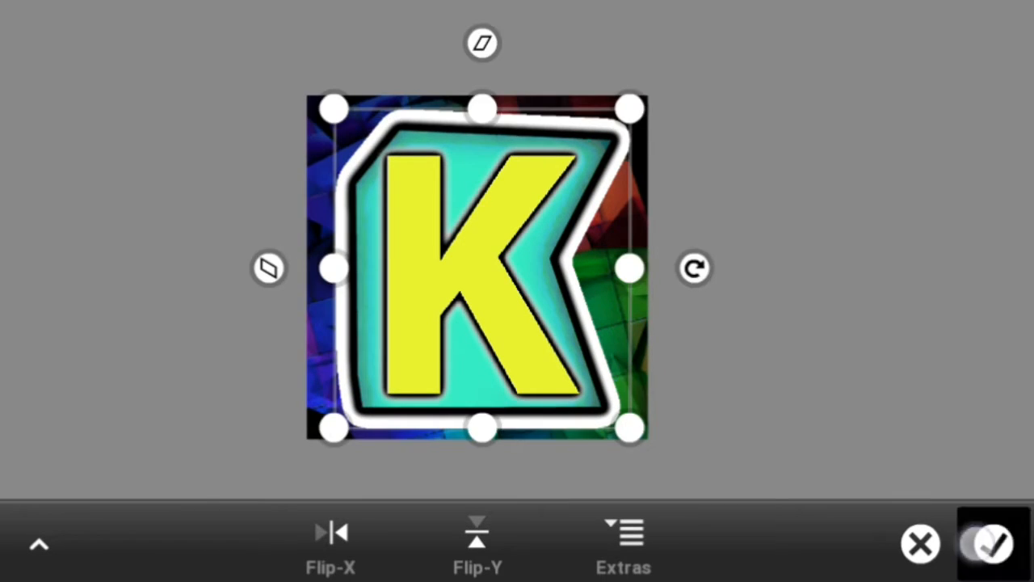
pyautogui.click(992, 543)
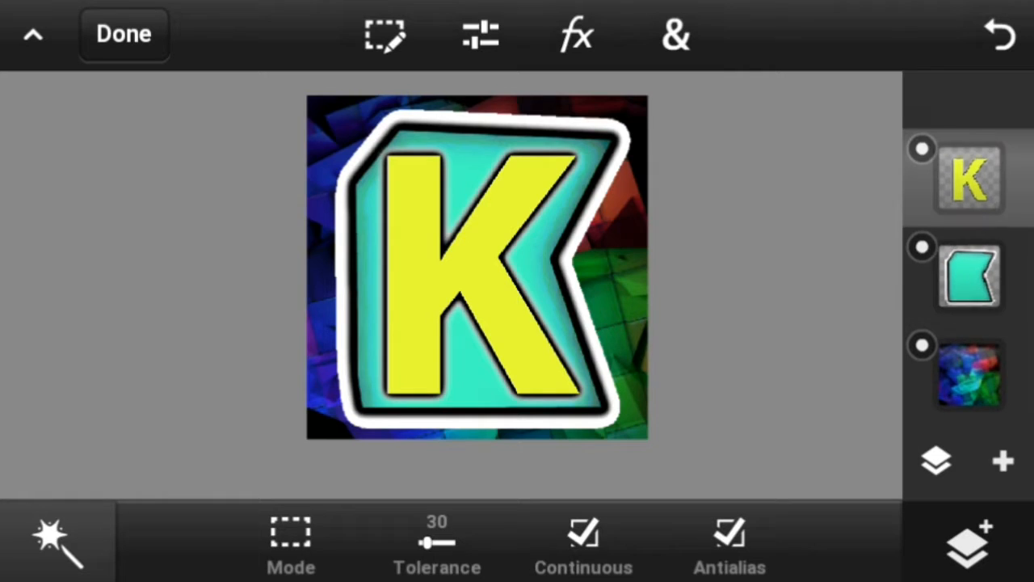
# Apply the rough edges effect so the yellow K's outline looks jagged and torn
pyautogui.click(575, 35)
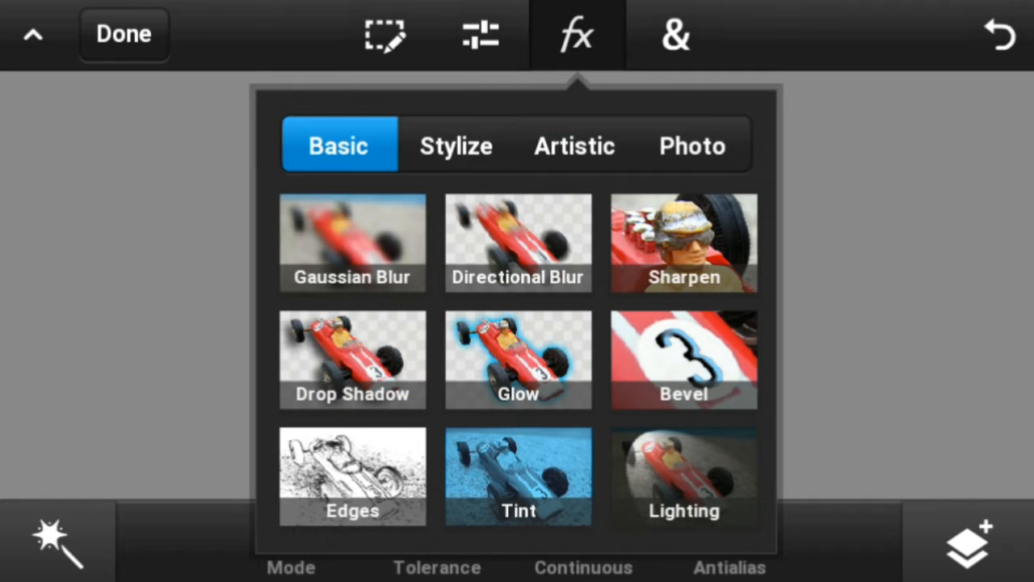
pyautogui.click(456, 145)
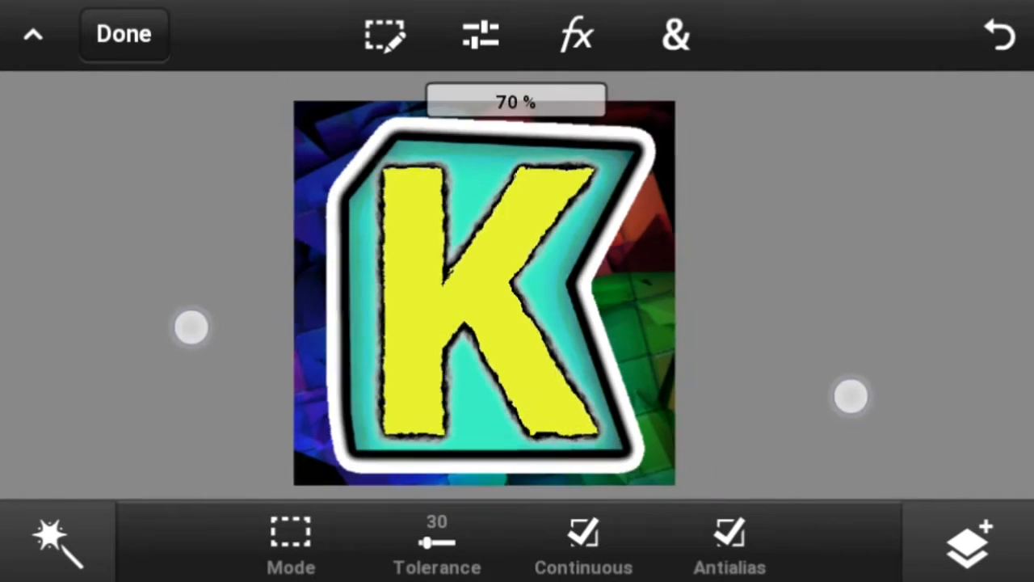
pyautogui.click(385, 34)
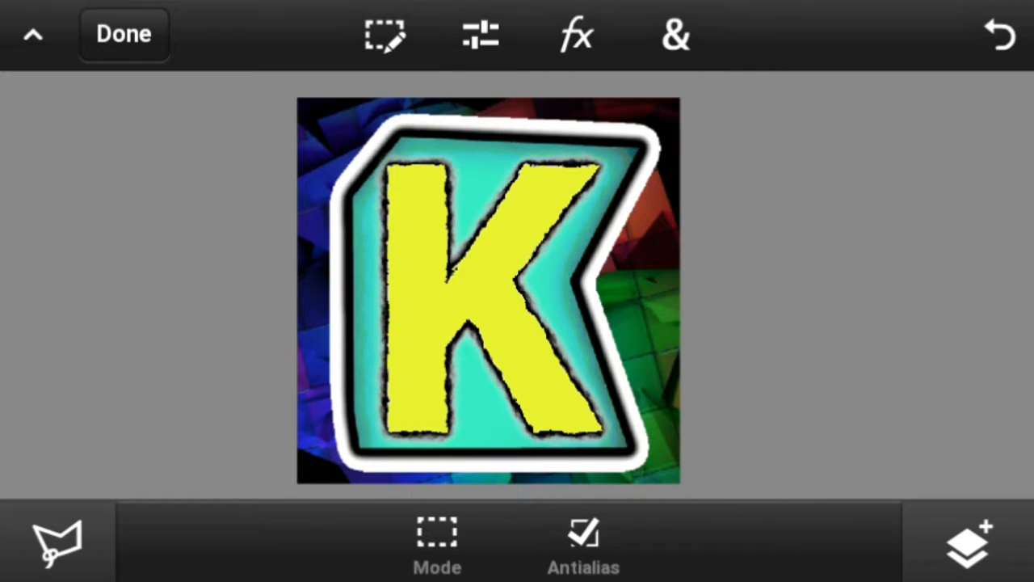
# Select a wedge across the K's upper part with the Polygonal Lasso and clear it, undoing a mistaken erase
pyautogui.moveTo(385, 266); pyautogui.dragTo(582, 174)
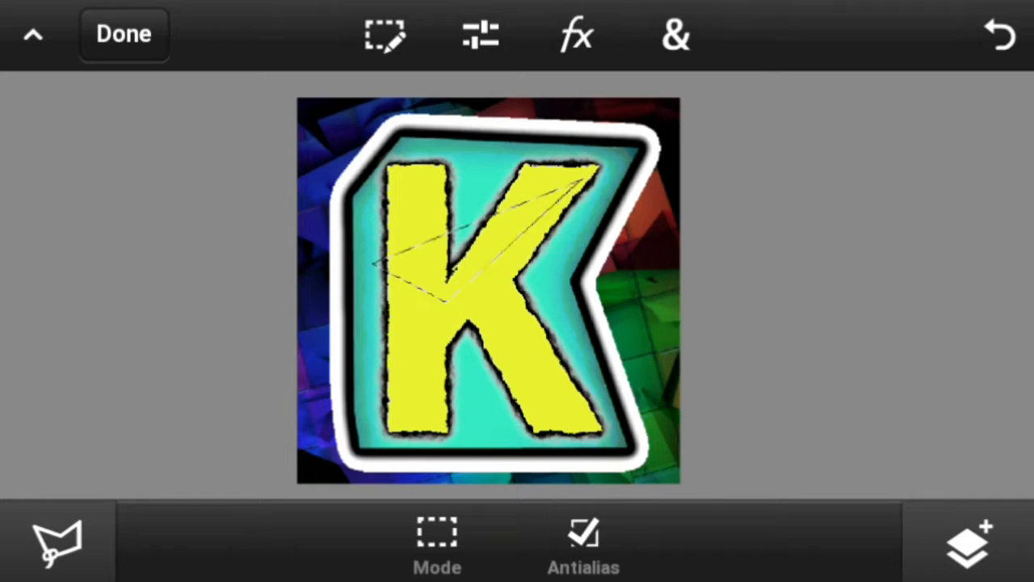
pyautogui.click(384, 33)
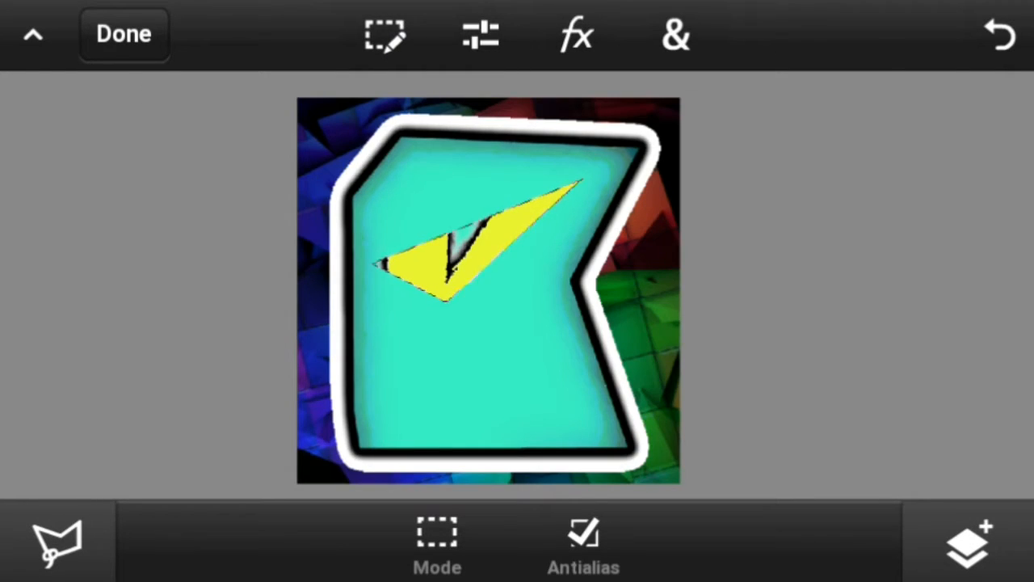
pyautogui.click(385, 34)
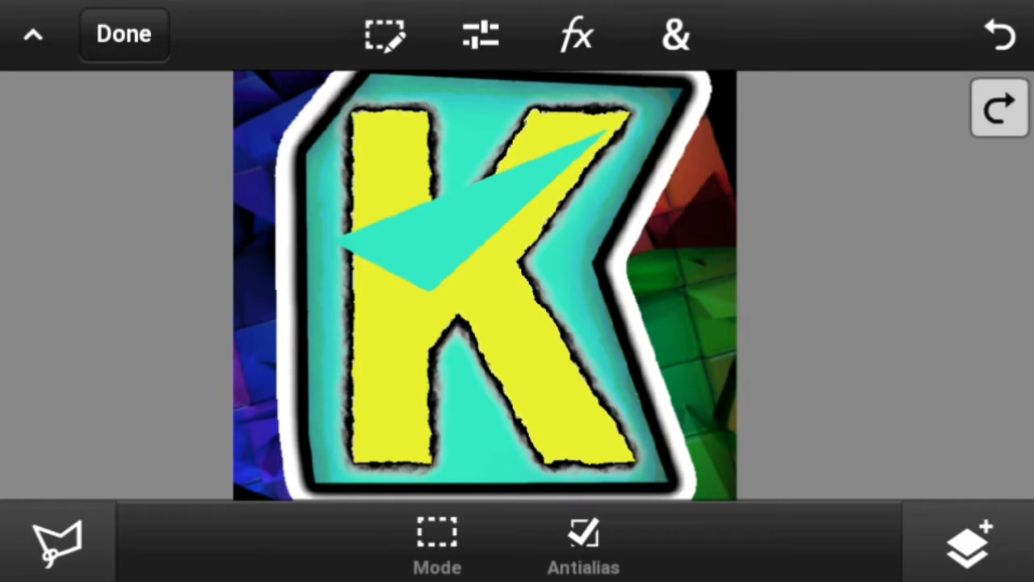
pyautogui.click(676, 34)
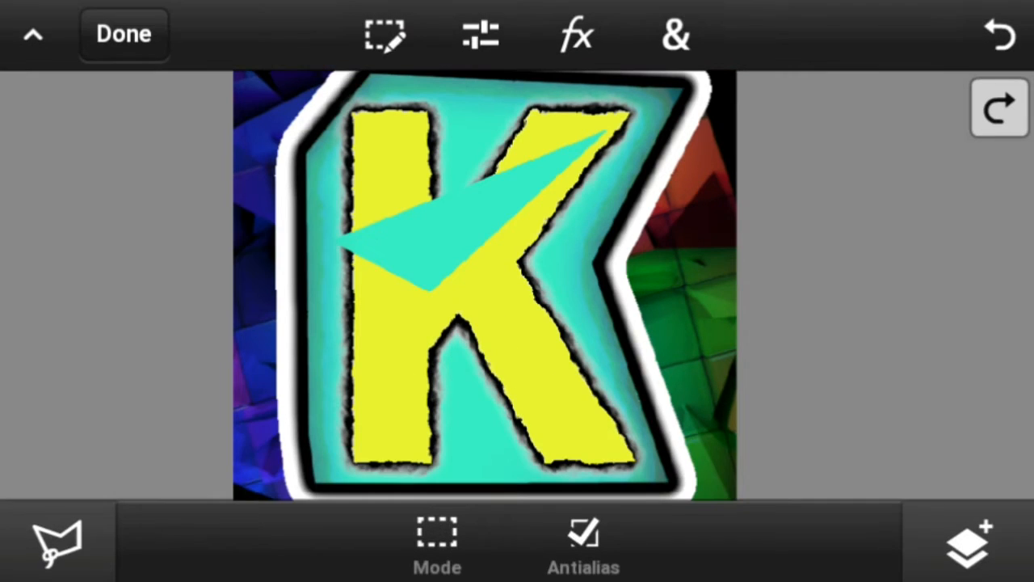
pyautogui.click(675, 36)
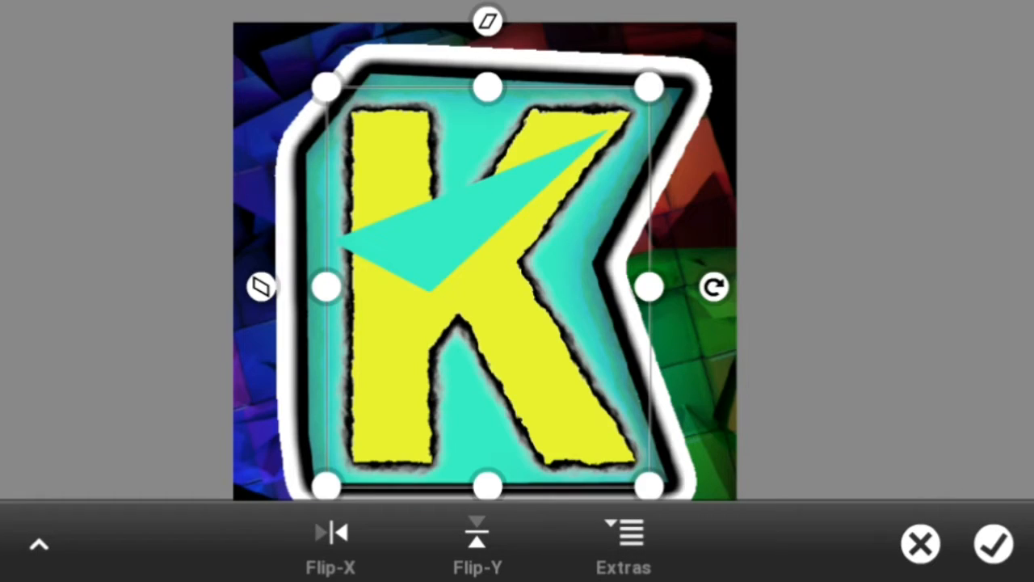
pyautogui.moveTo(488, 287); pyautogui.dragTo(504, 298)
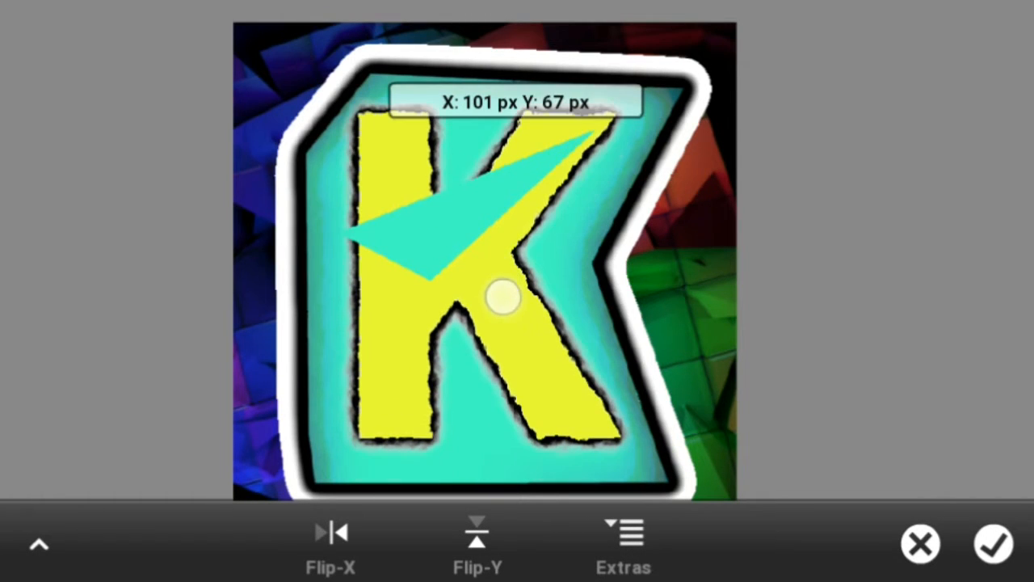
pyautogui.click(992, 543)
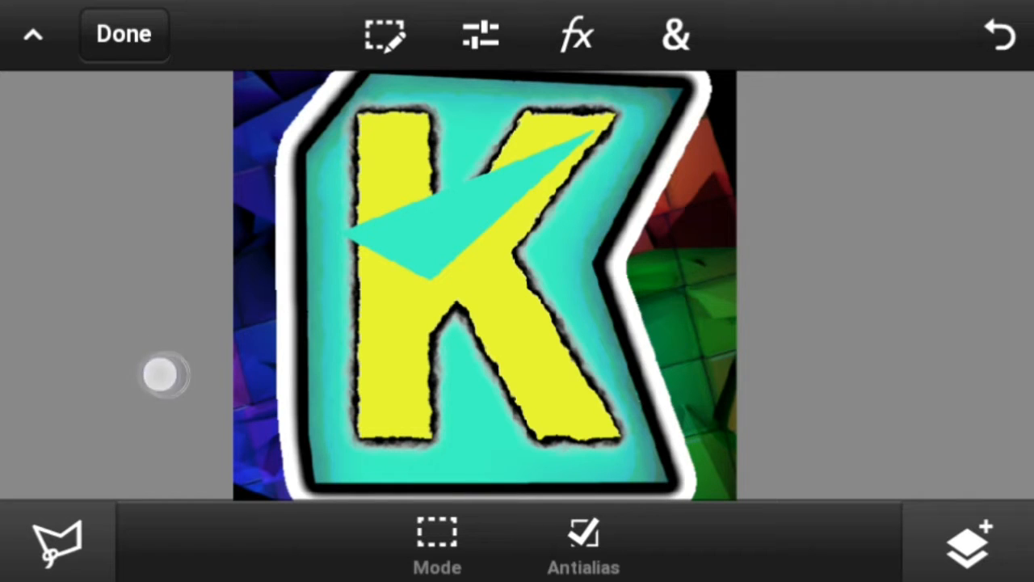
# Outline a thin band across the K's lower half with the Polygonal Lasso and clear it to expose teal
pyautogui.moveTo(162, 375); pyautogui.dragTo(853, 202)
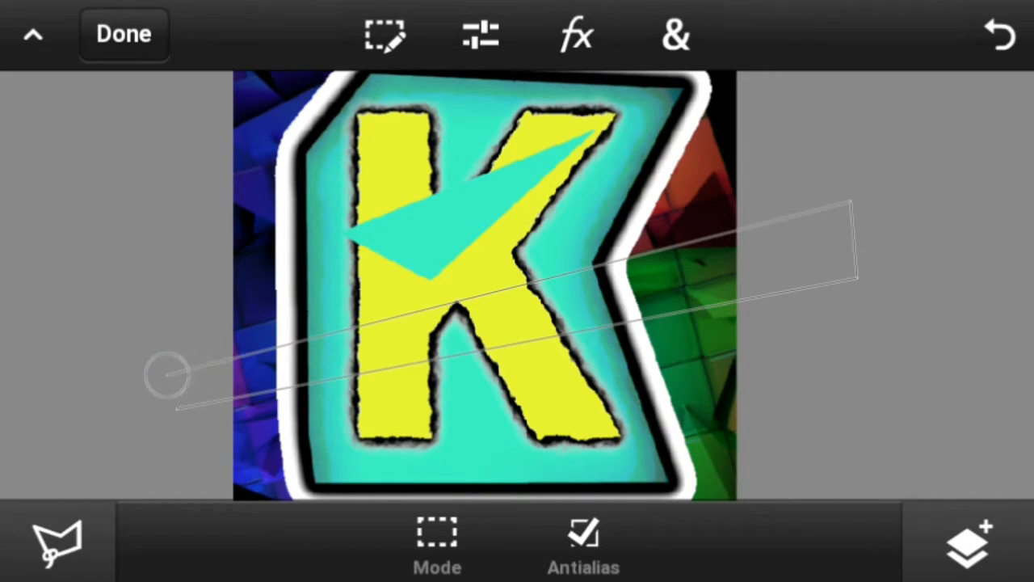
pyautogui.moveTo(170, 375); pyautogui.dragTo(77, 334)
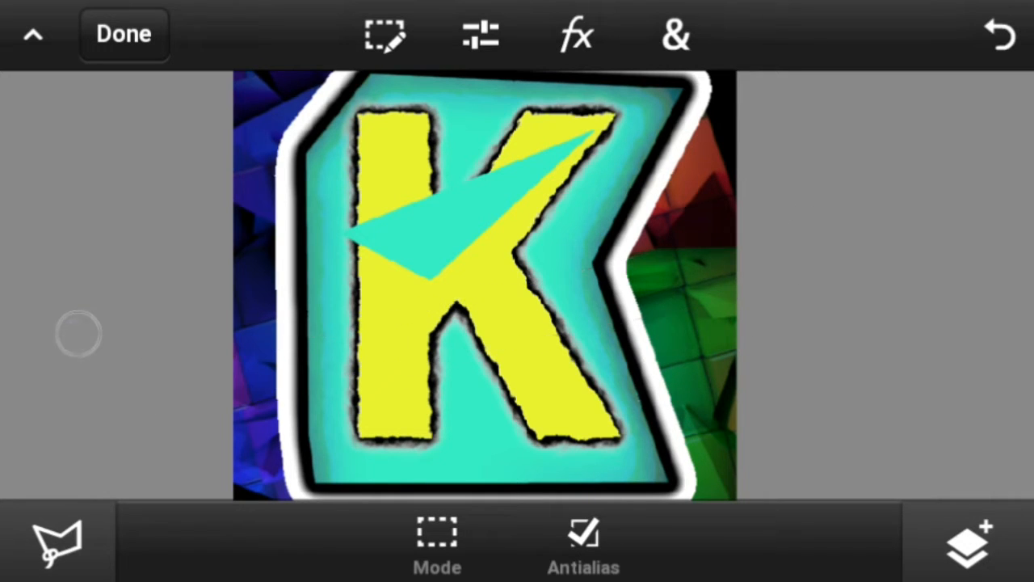
pyautogui.moveTo(78, 332); pyautogui.dragTo(888, 226)
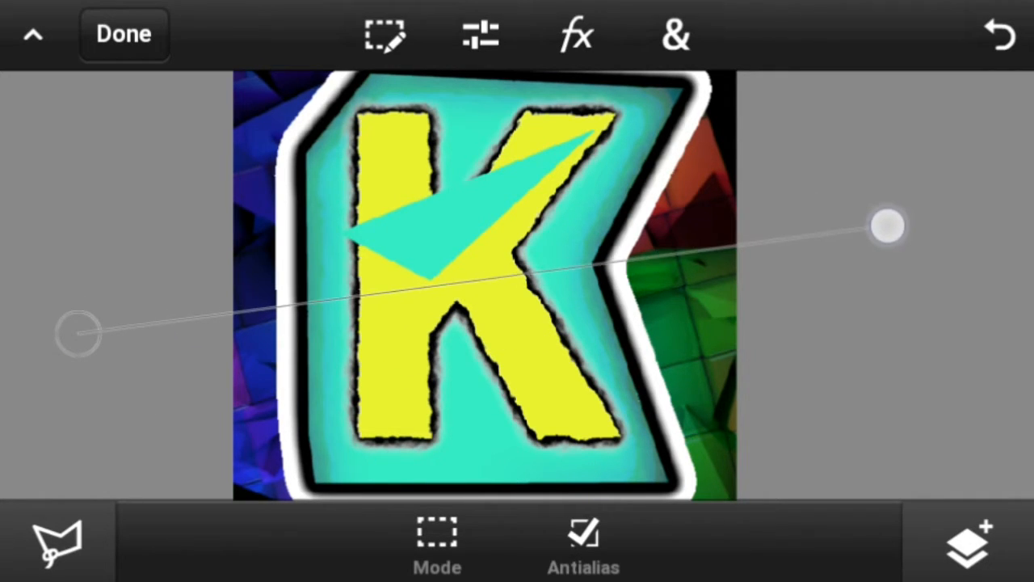
pyautogui.moveTo(888, 226); pyautogui.dragTo(856, 323)
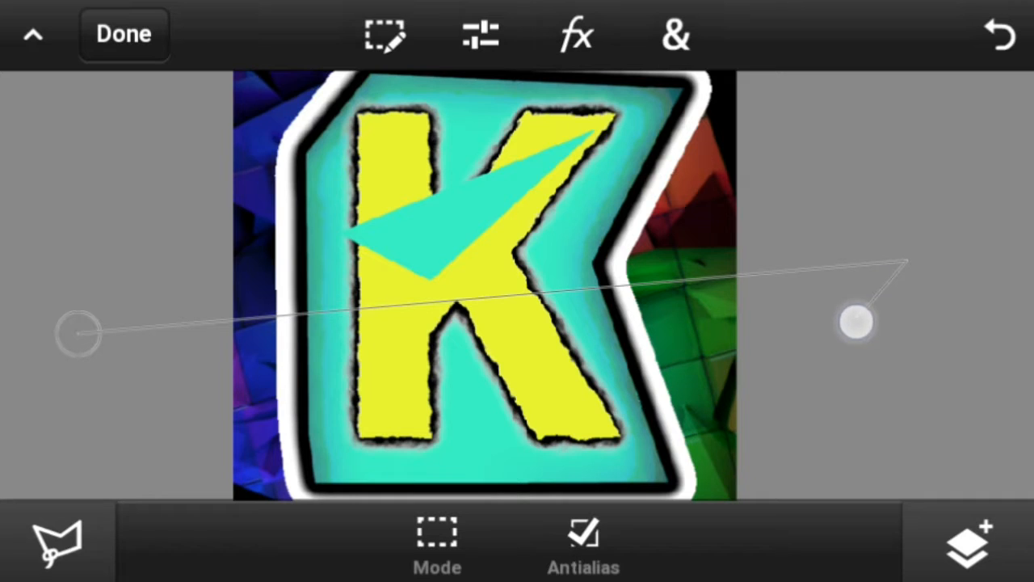
pyautogui.moveTo(856, 323); pyautogui.dragTo(210, 334)
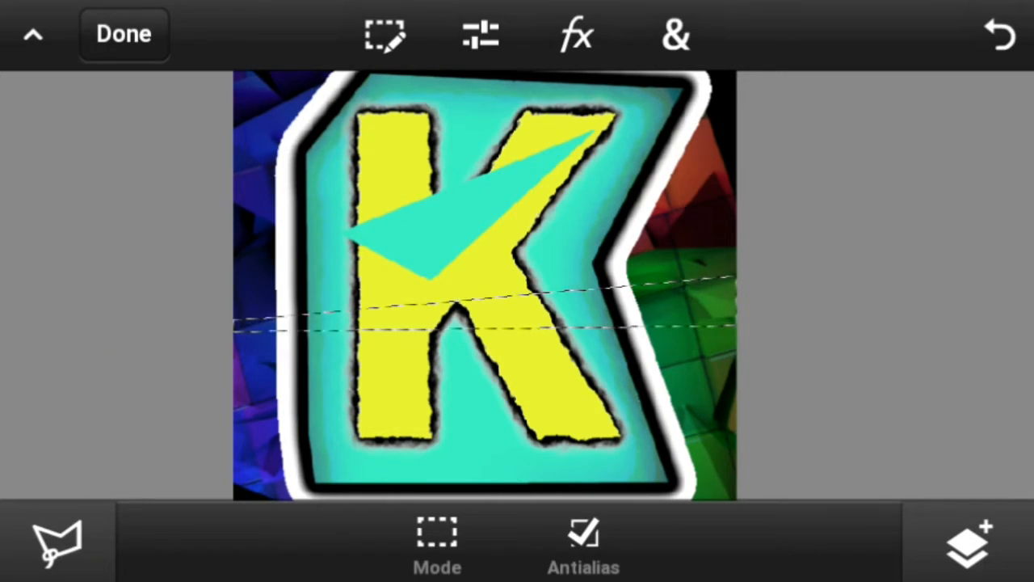
pyautogui.click(384, 35)
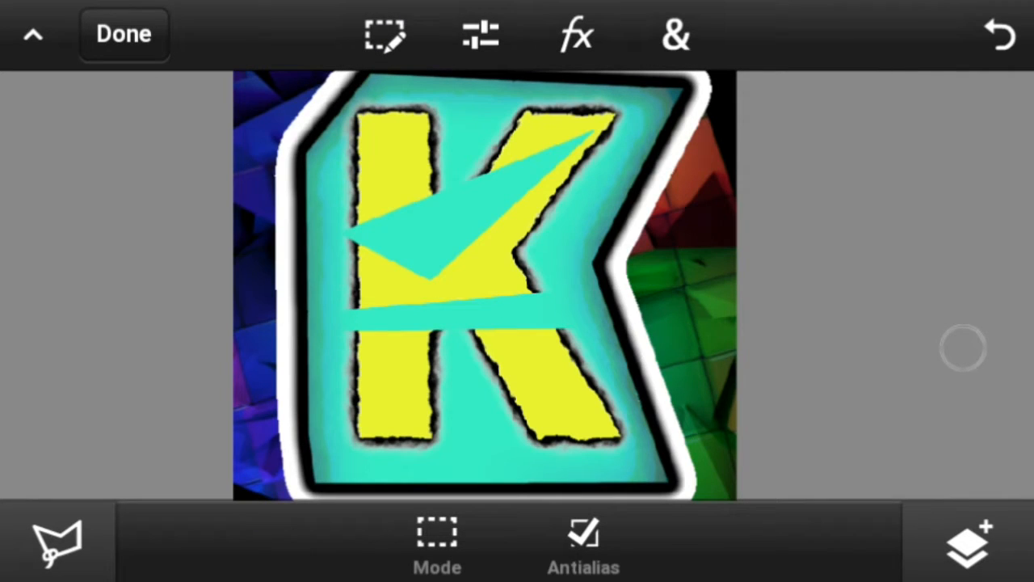
pyautogui.click(575, 36)
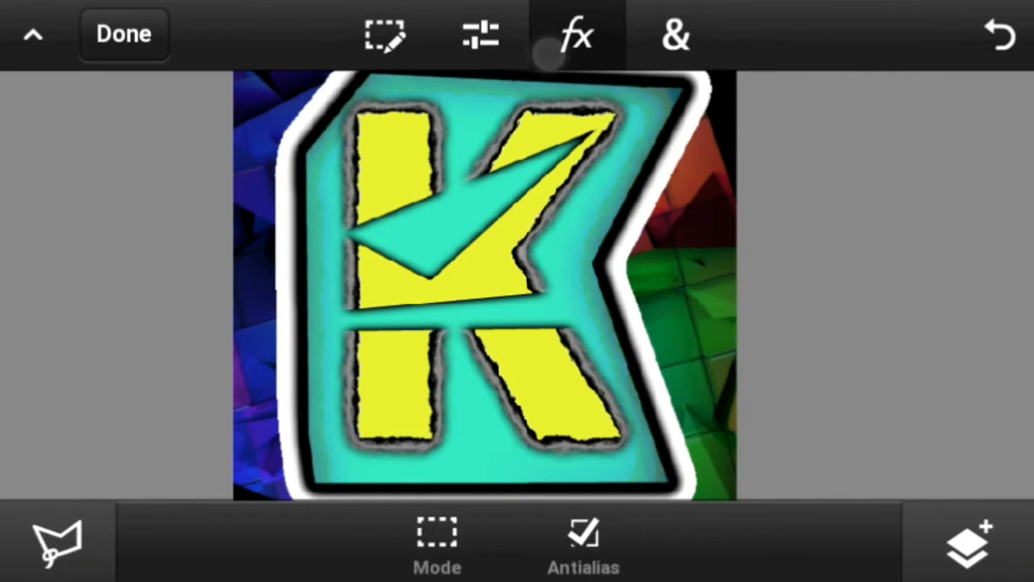
# Add a Lens Flare at 21% intensity over the logo and return to the project gallery with Done
pyautogui.click(575, 35)
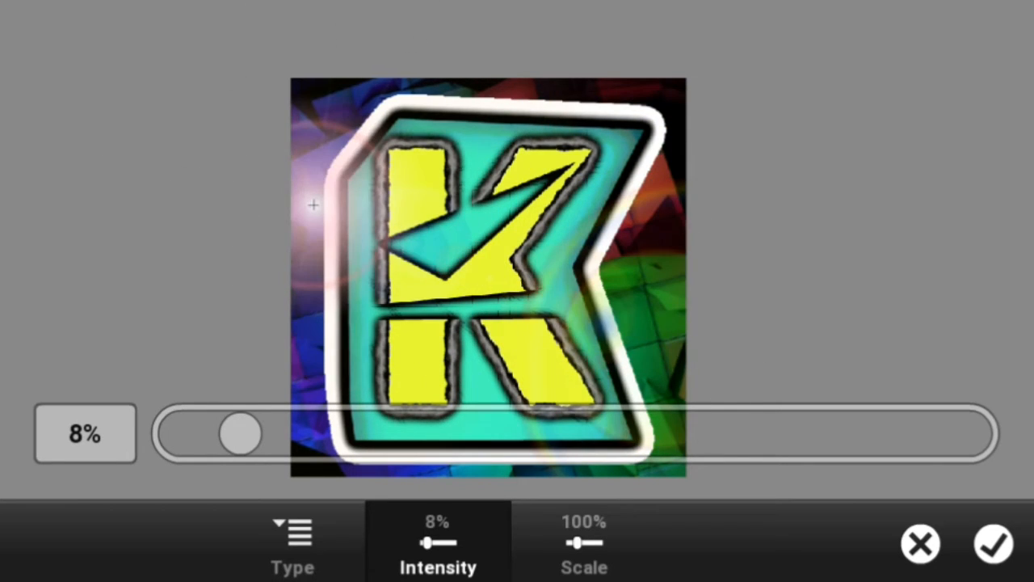
pyautogui.moveTo(246, 433); pyautogui.dragTo(348, 433)
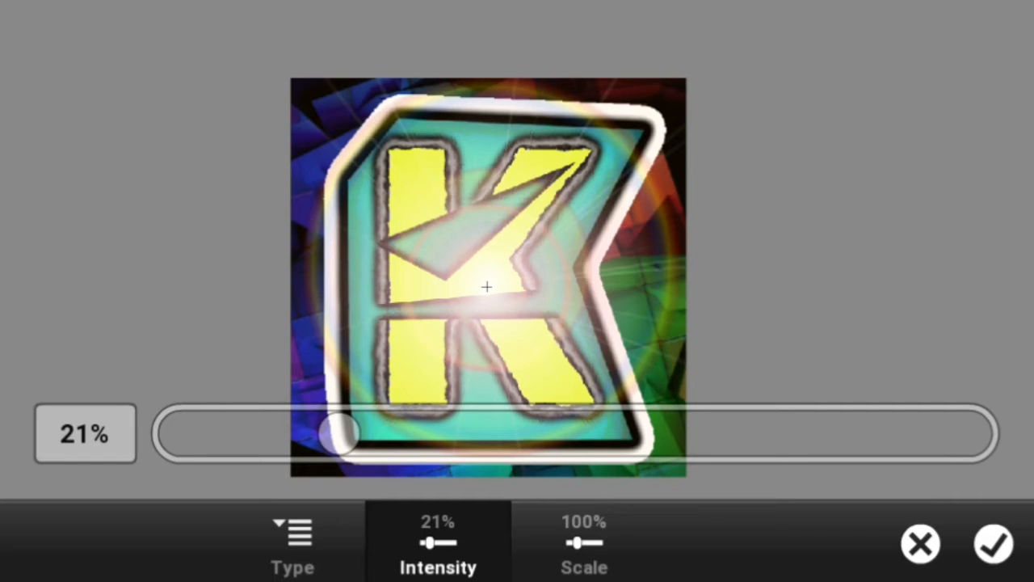
pyautogui.click(992, 543)
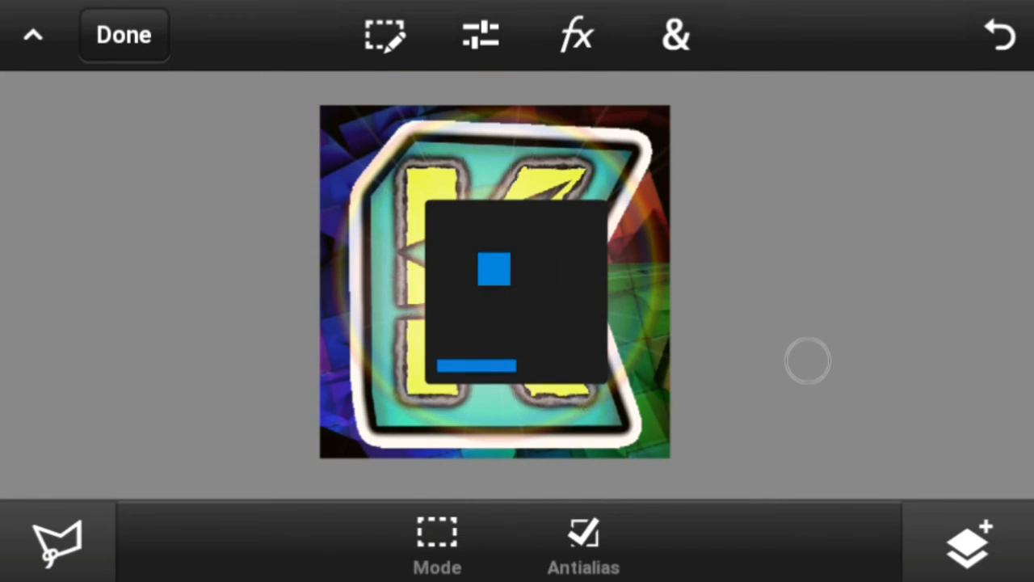
pyautogui.click(122, 36)
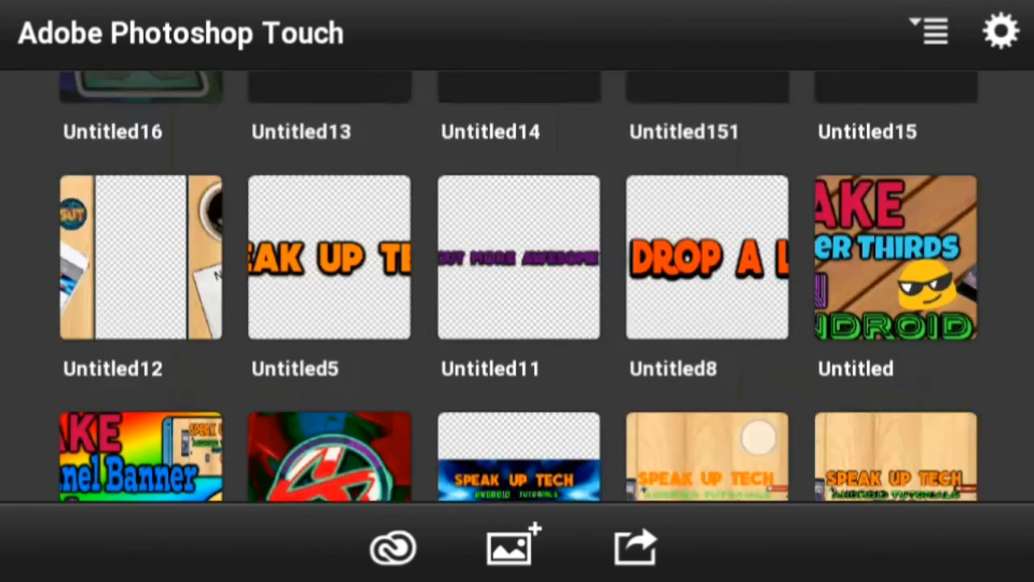